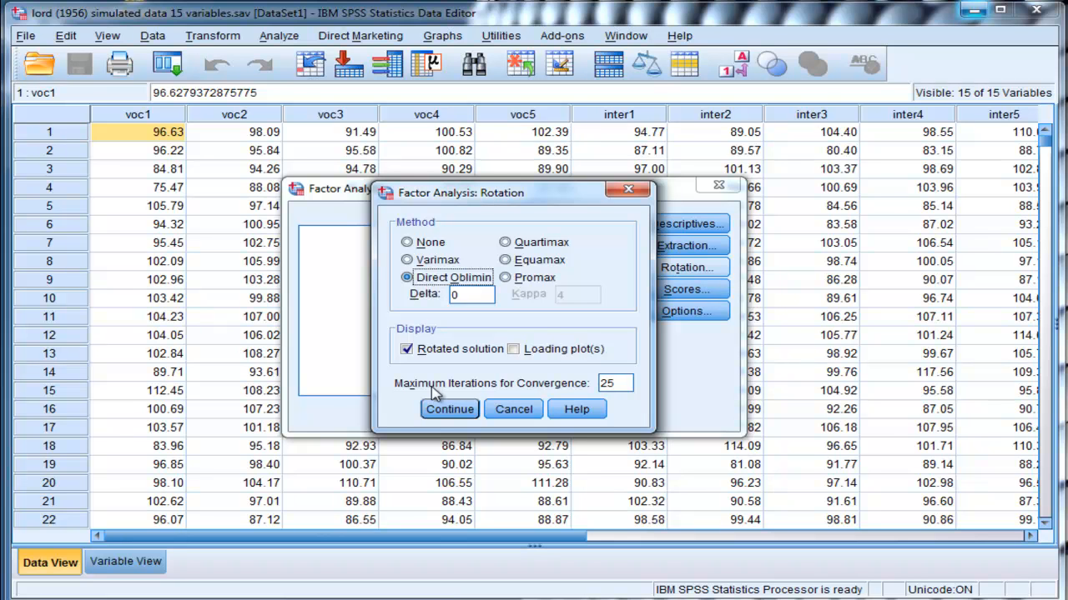
Confirm Direct Oblimin rotation, then set Options to sort coefficients by size and confirm.
click(450, 409)
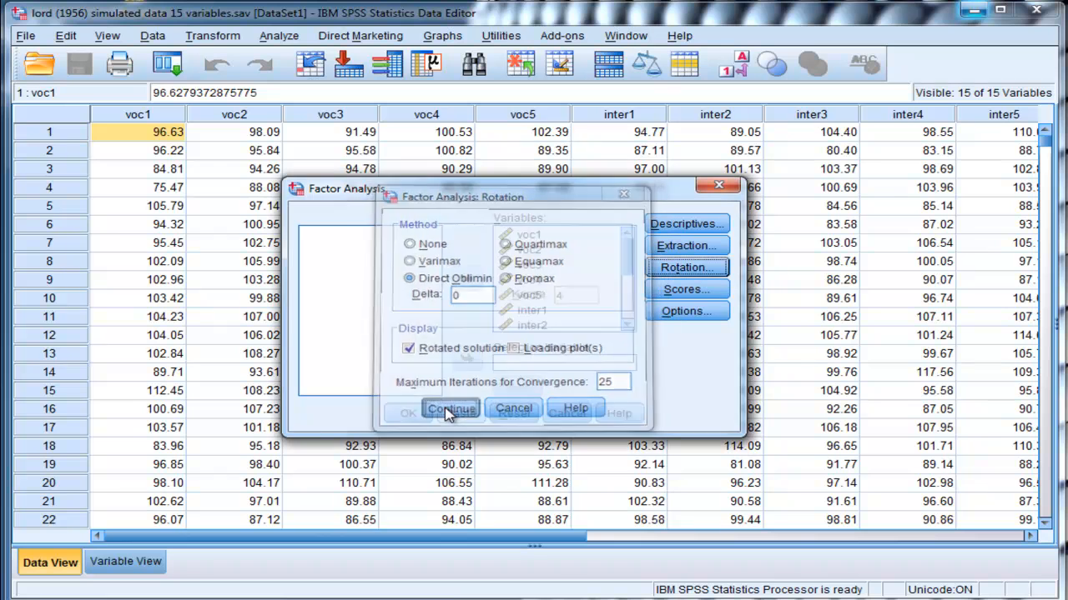
click(450, 408)
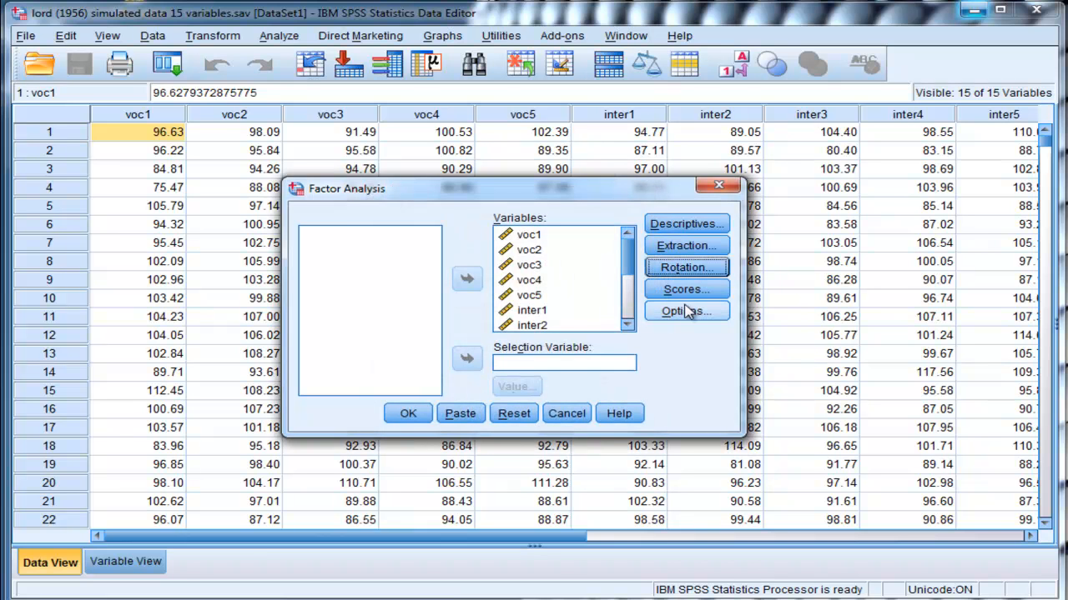
click(686, 310)
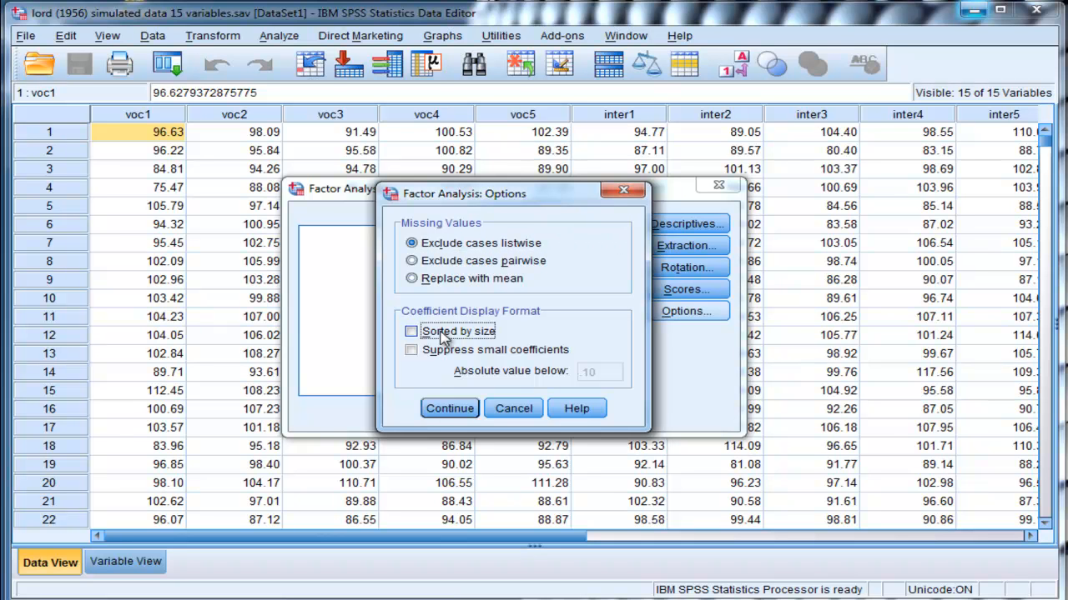
click(411, 331)
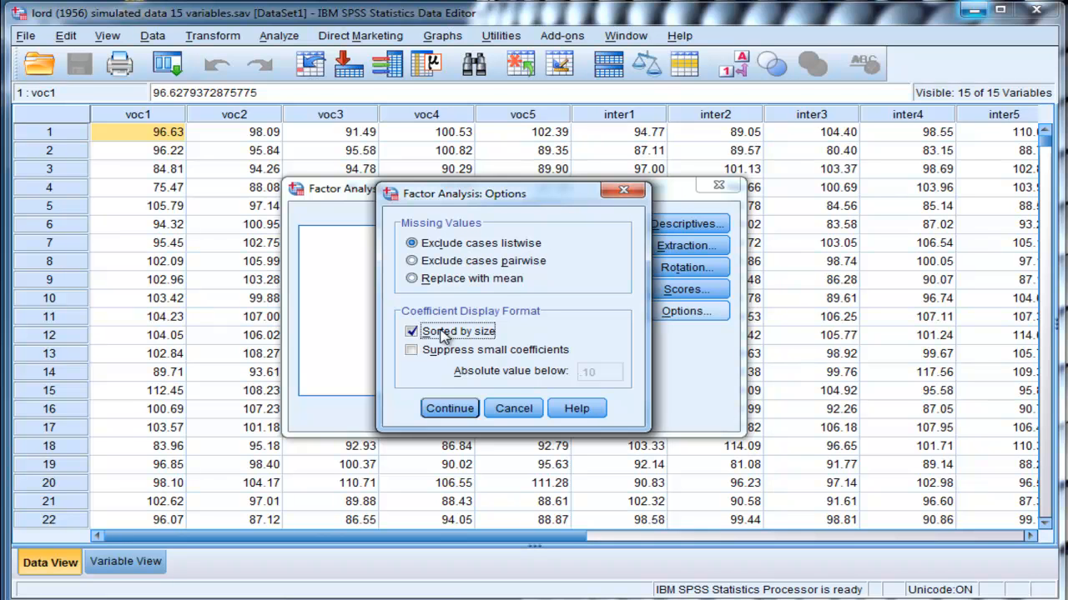
click(450, 407)
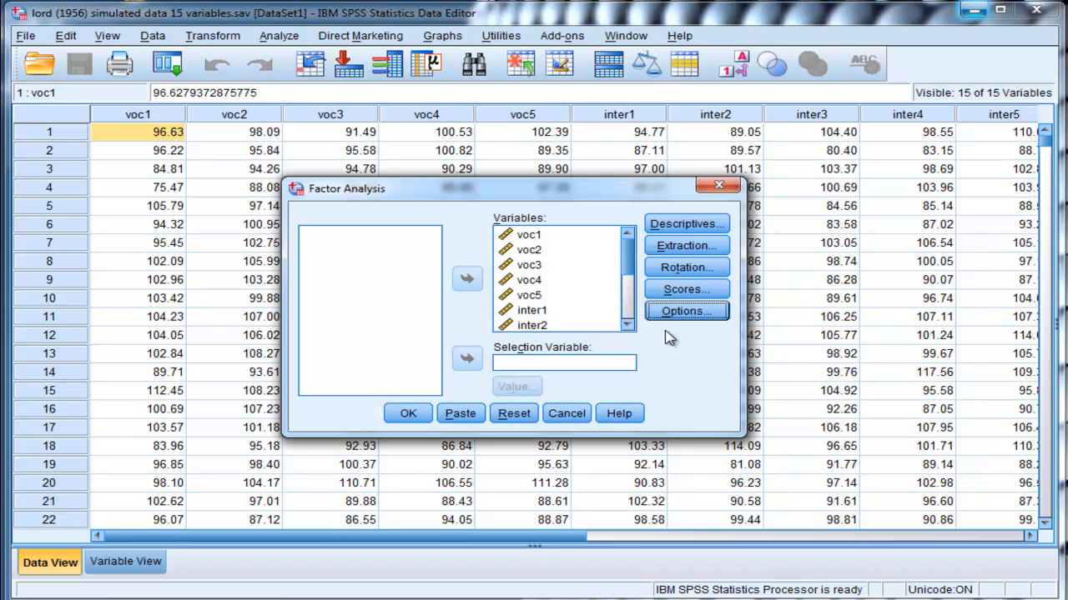
Run the factor analysis and select the older Factor Analysis output for deletion.
click(407, 413)
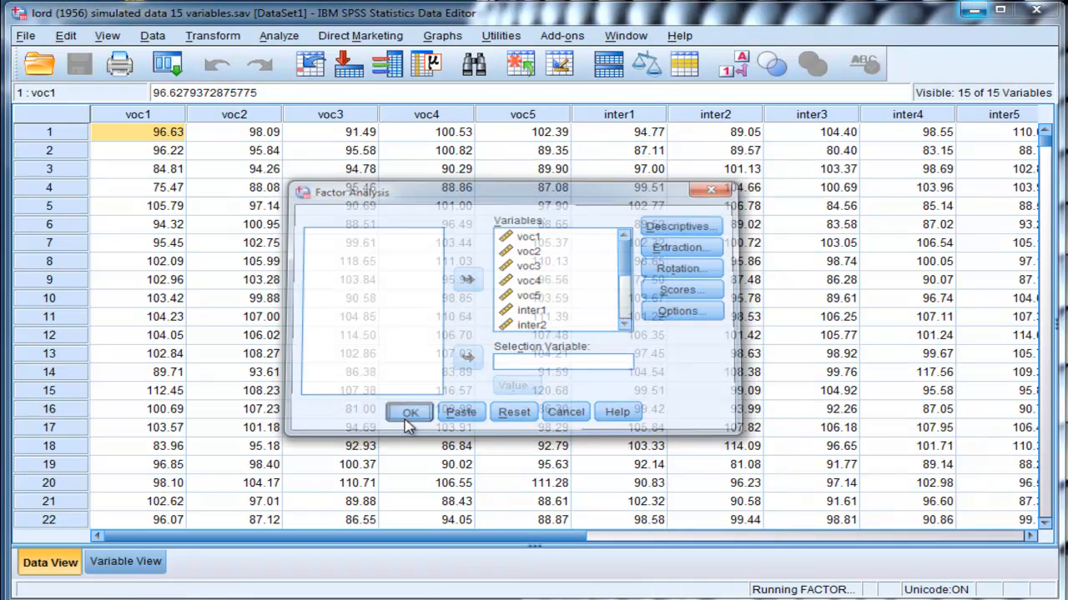
click(410, 412)
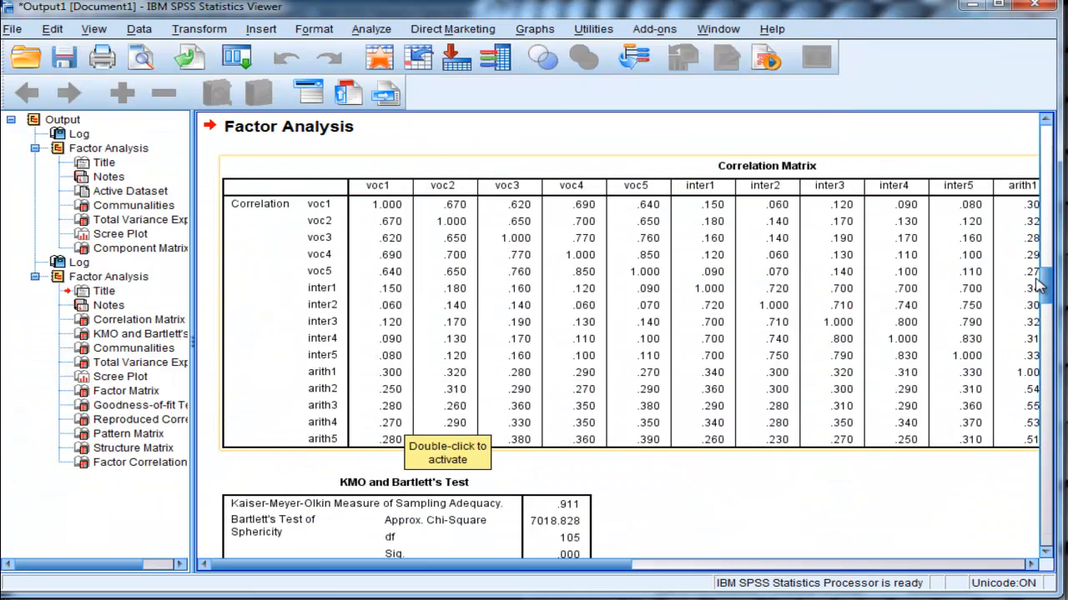
mouse_move(1047, 304)
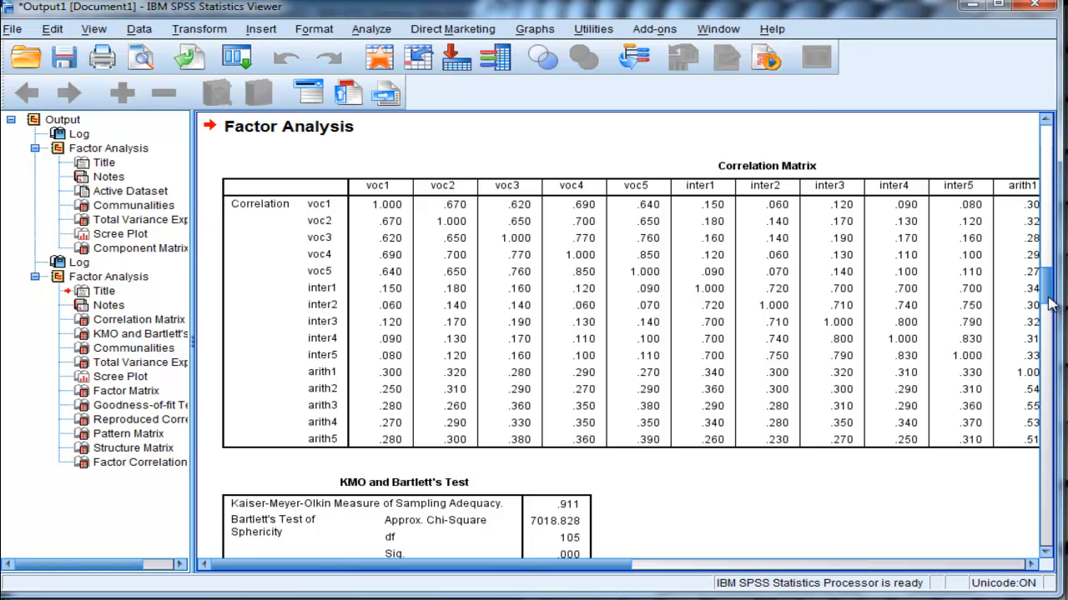
scroll(up, 3)
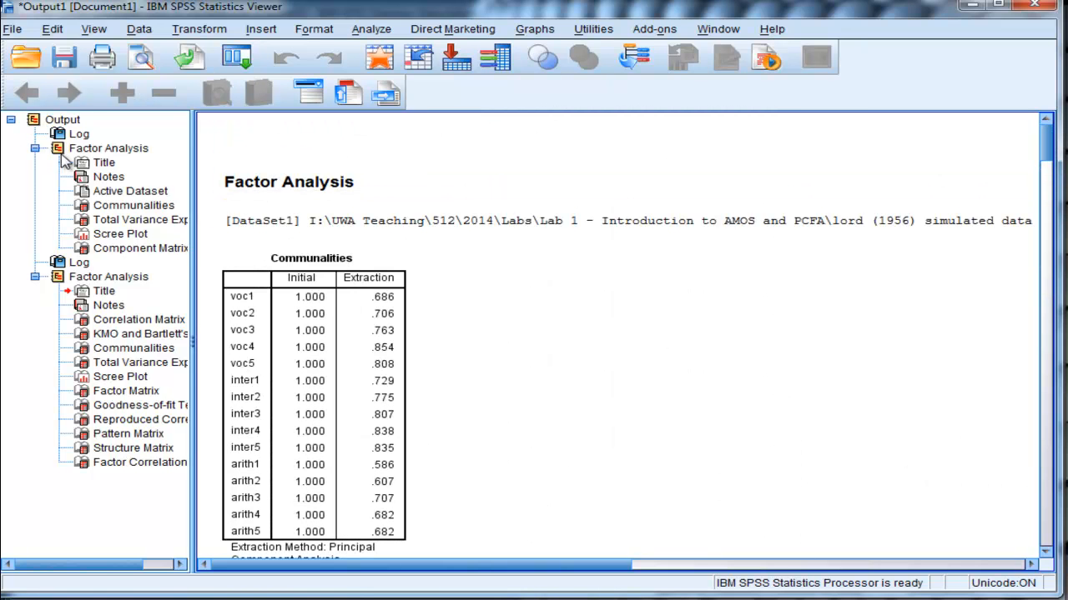
click(109, 147)
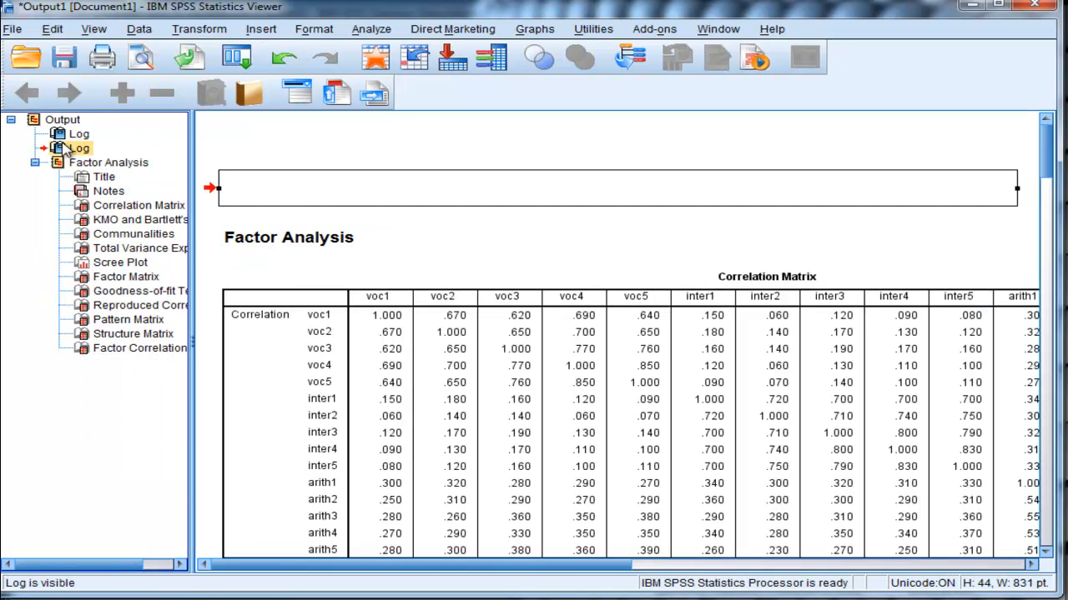
Scroll the output past the Correlation Matrix toward the KMO and Bartlett's Test.
scroll(down, 3)
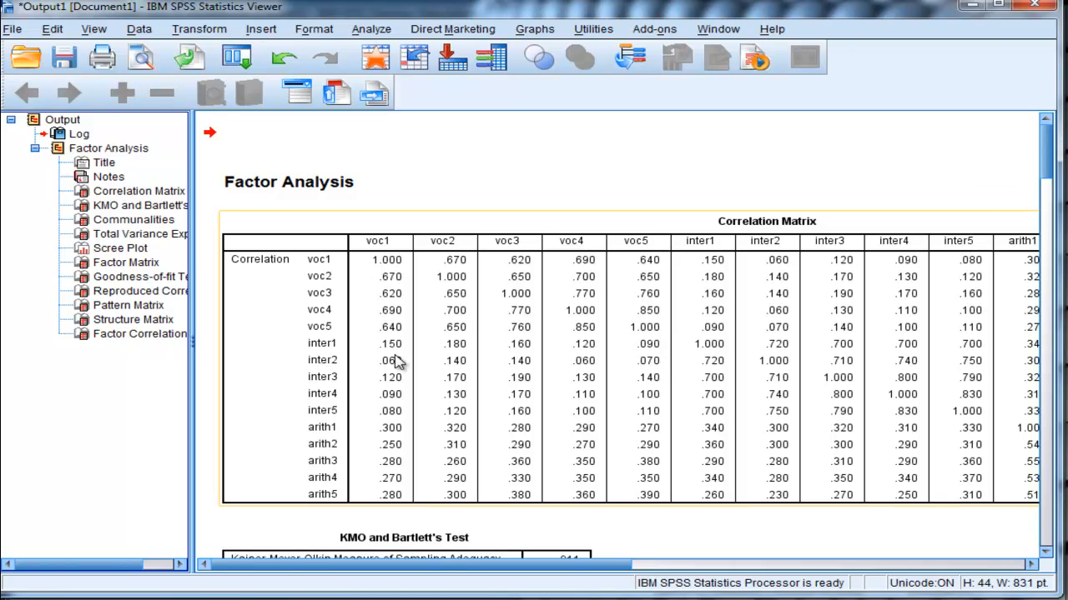
mouse_move(397, 367)
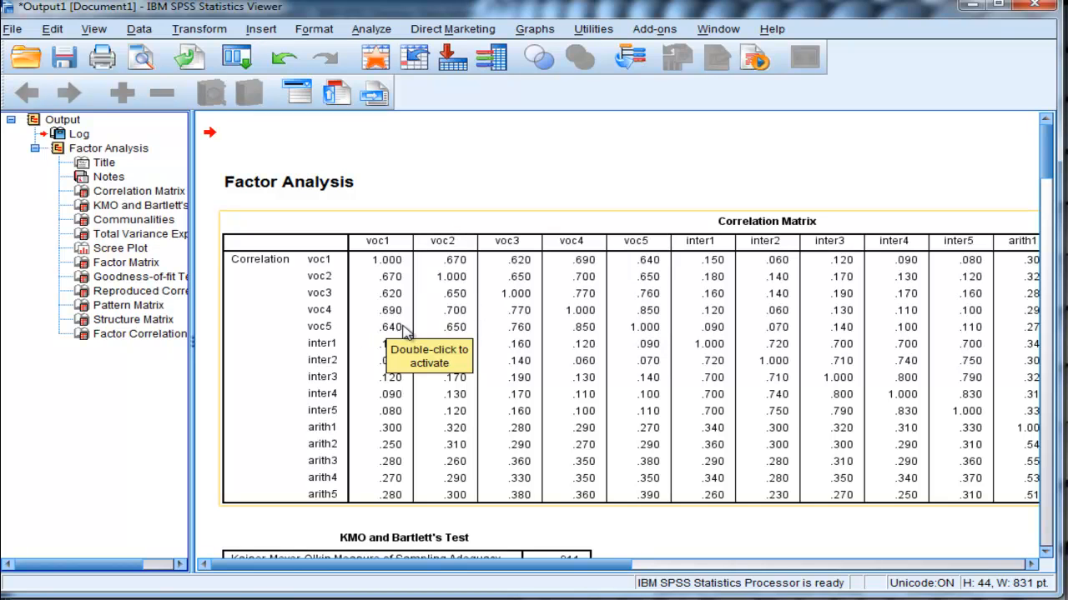
mouse_move(497, 397)
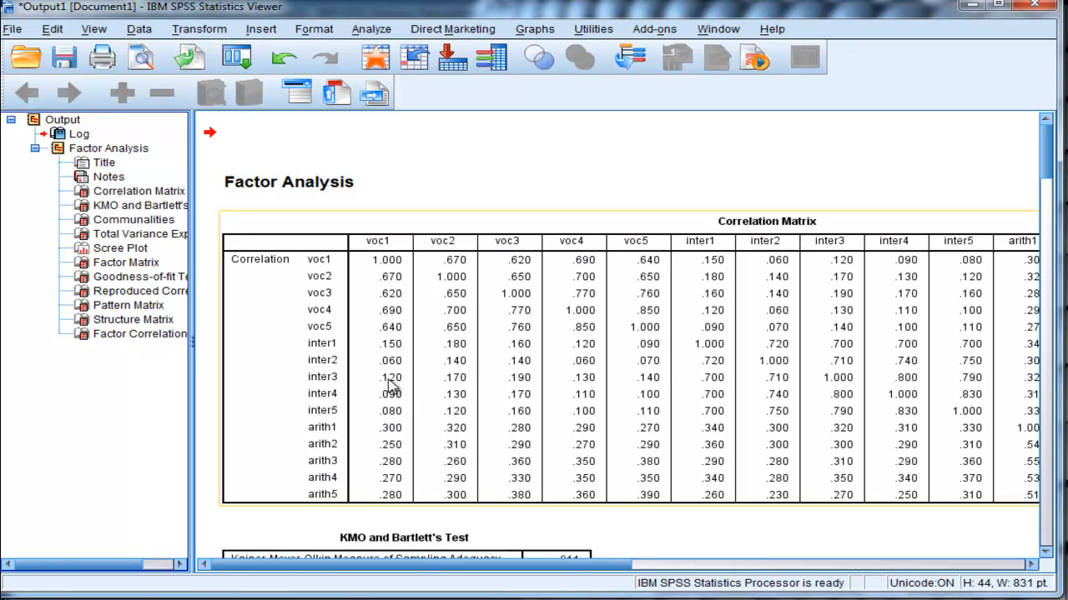
mouse_move(453, 334)
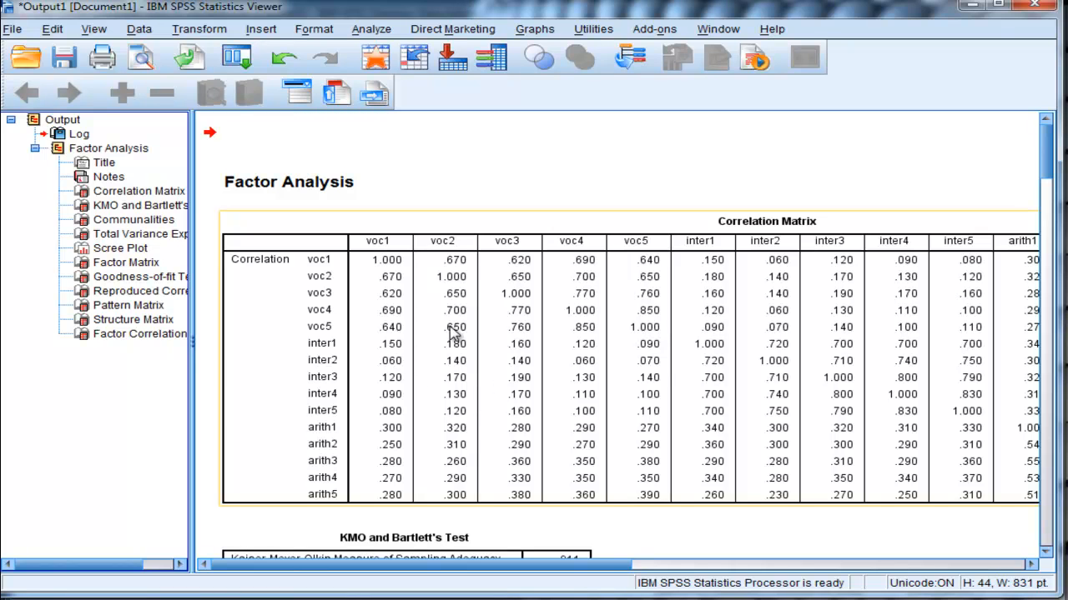
mouse_move(908, 464)
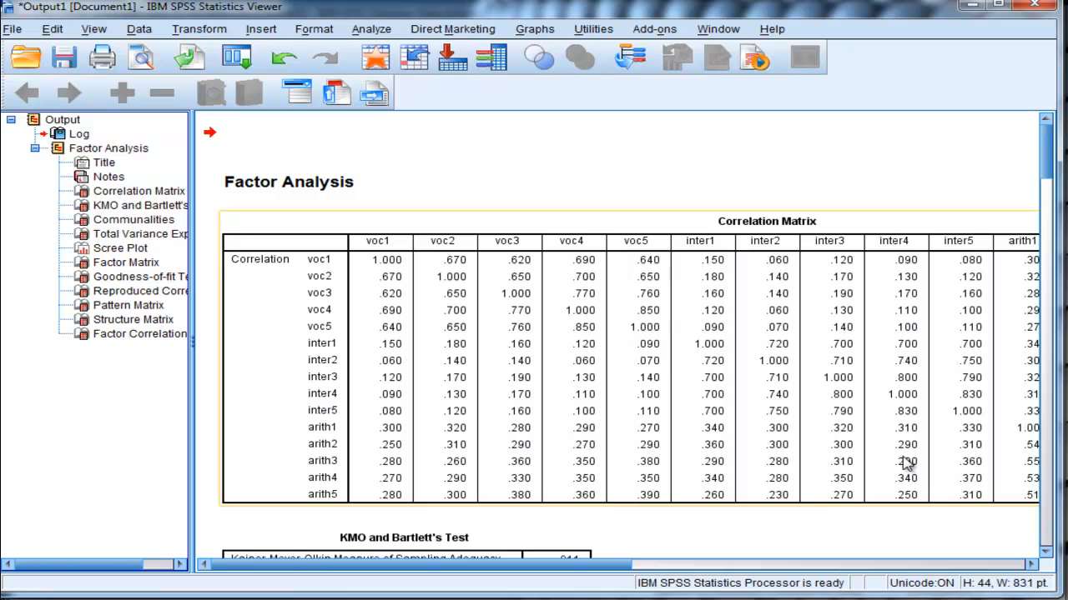
mouse_move(830, 453)
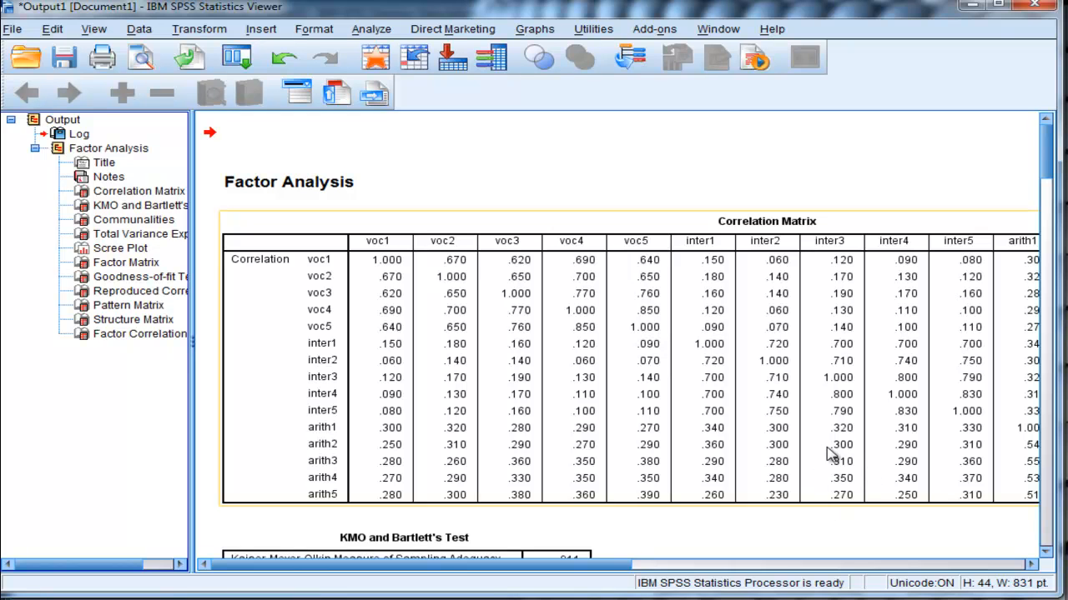
scroll(down, 3)
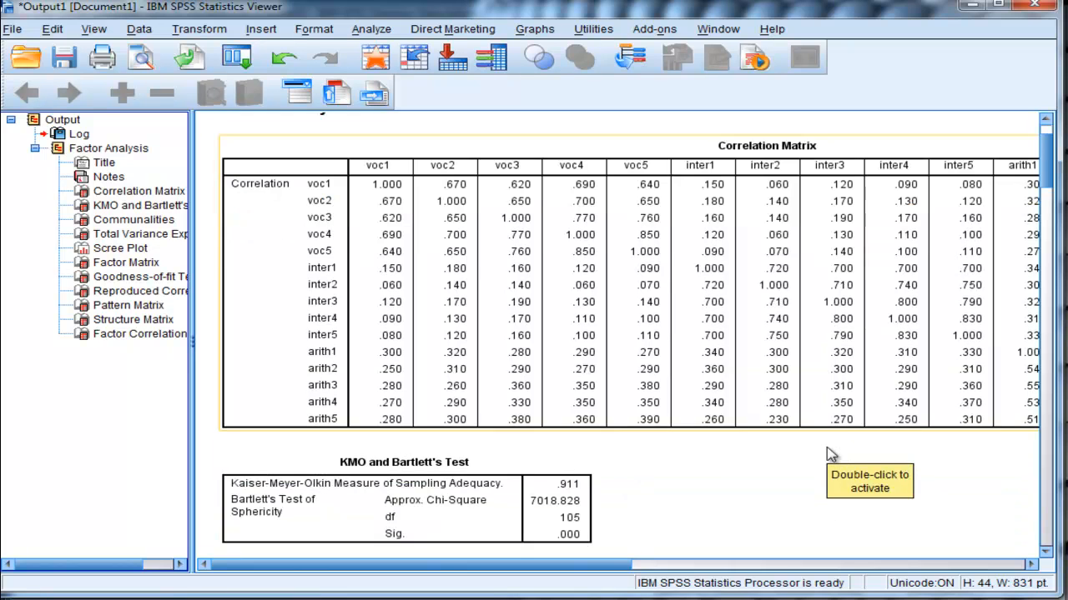
scroll(down, 3)
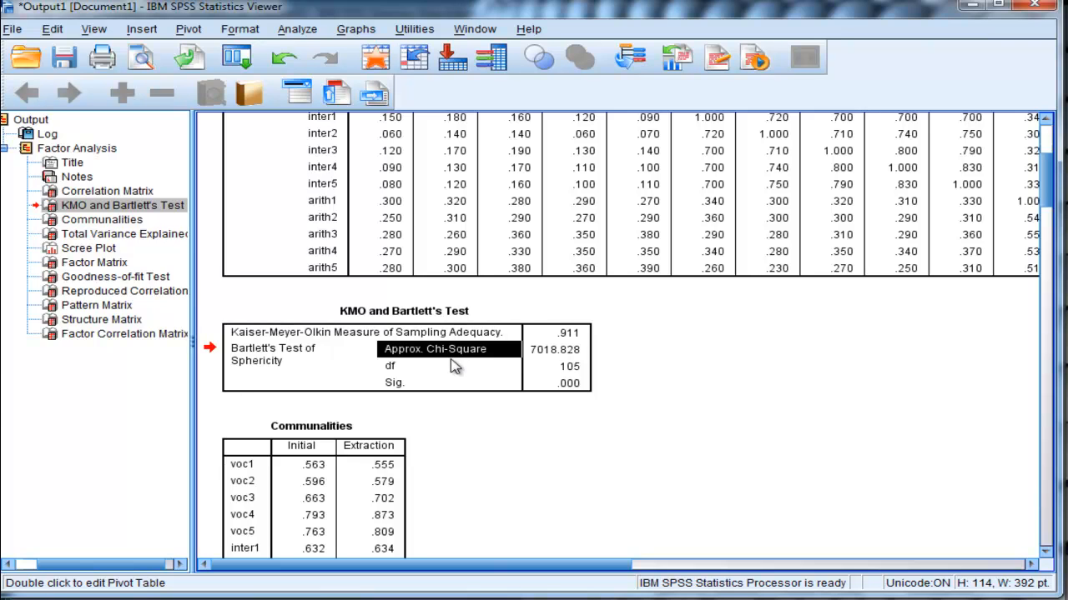
click(555, 350)
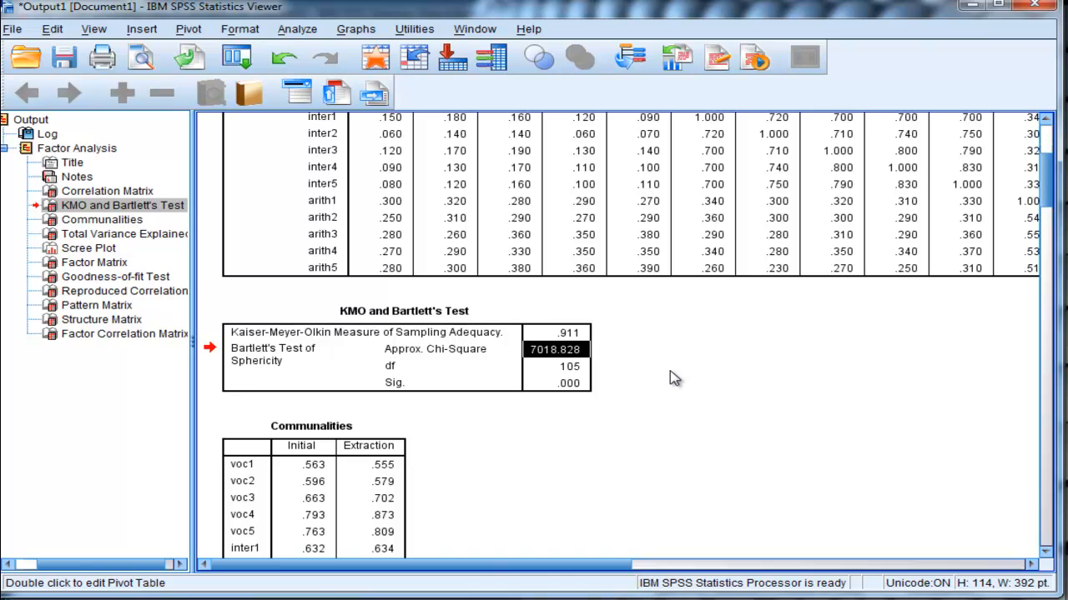
mouse_move(611, 350)
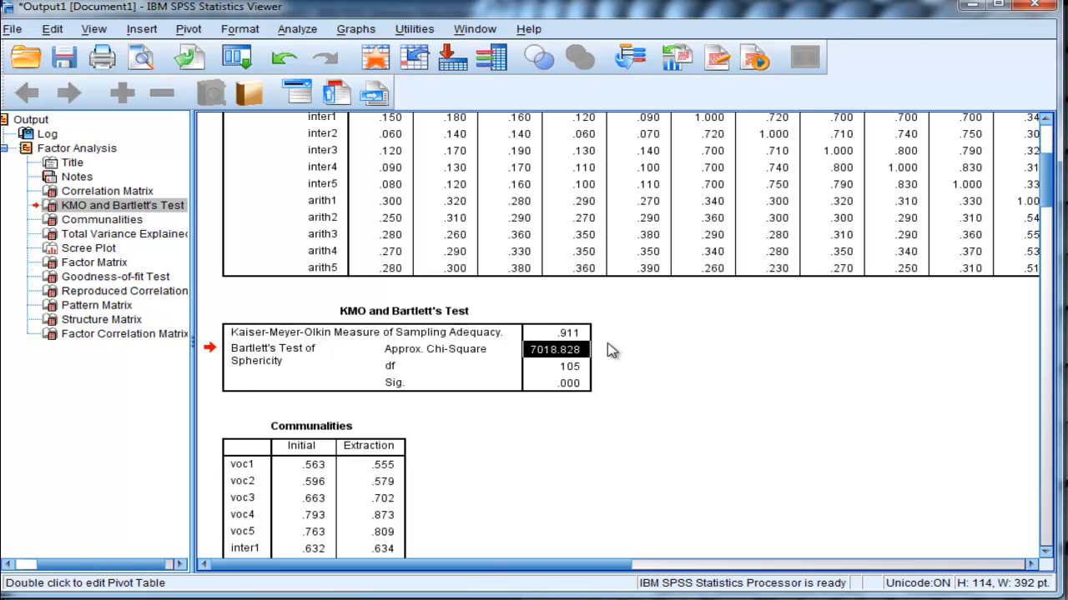
mouse_move(558, 380)
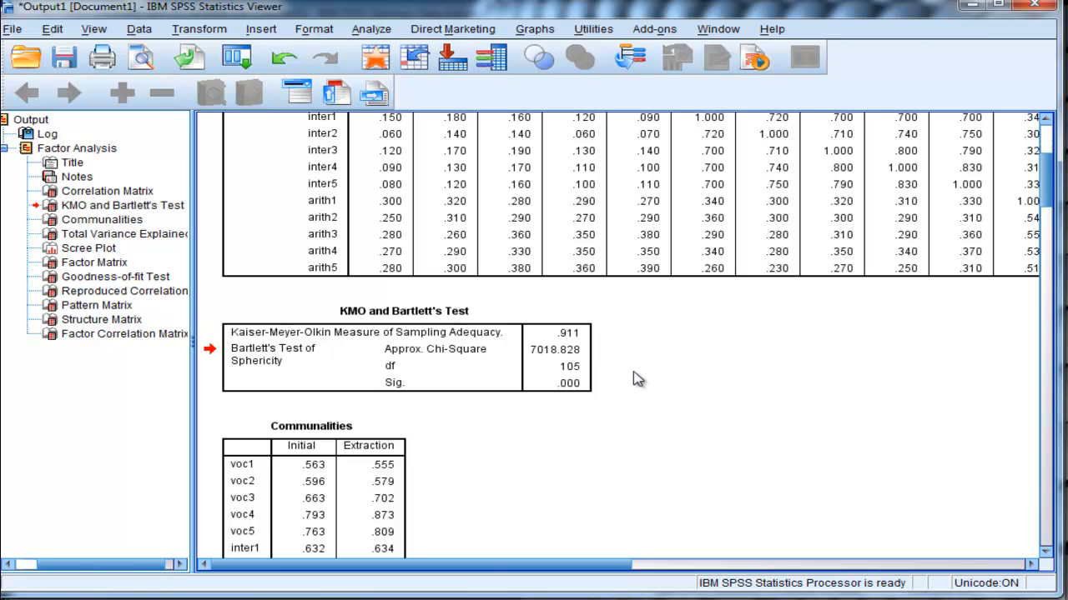
scroll(up, 3)
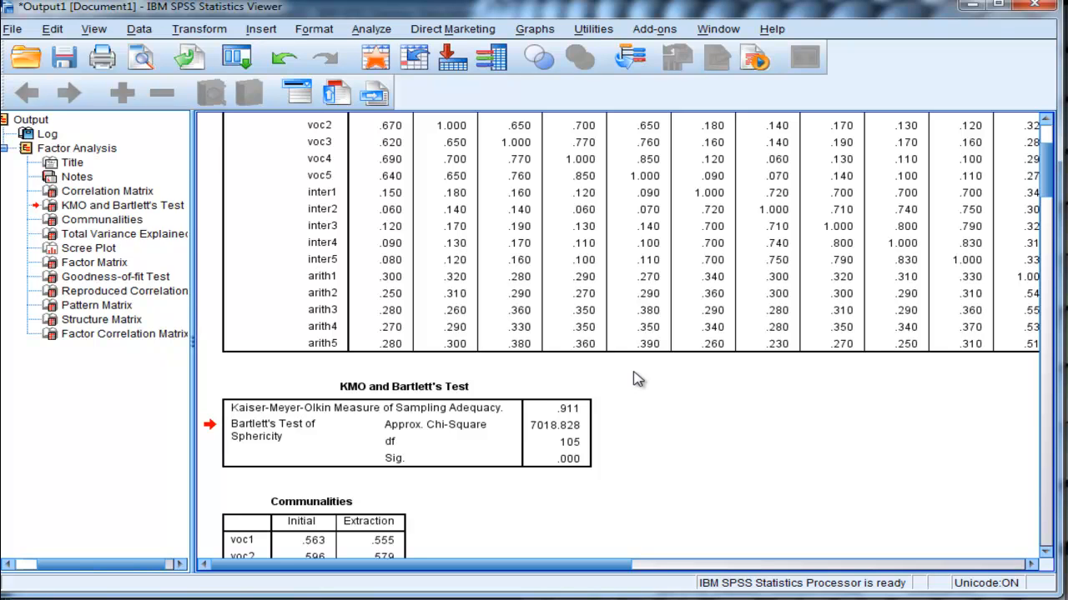
Focus the Correlation Matrix output and scroll down to the Communalities table.
scroll(up, 3)
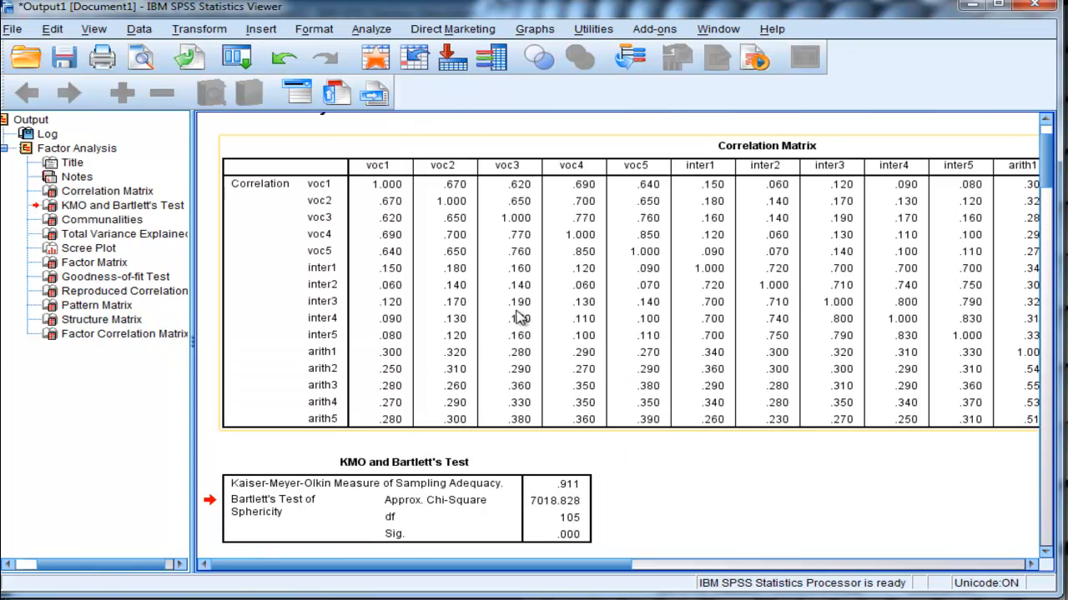
click(107, 190)
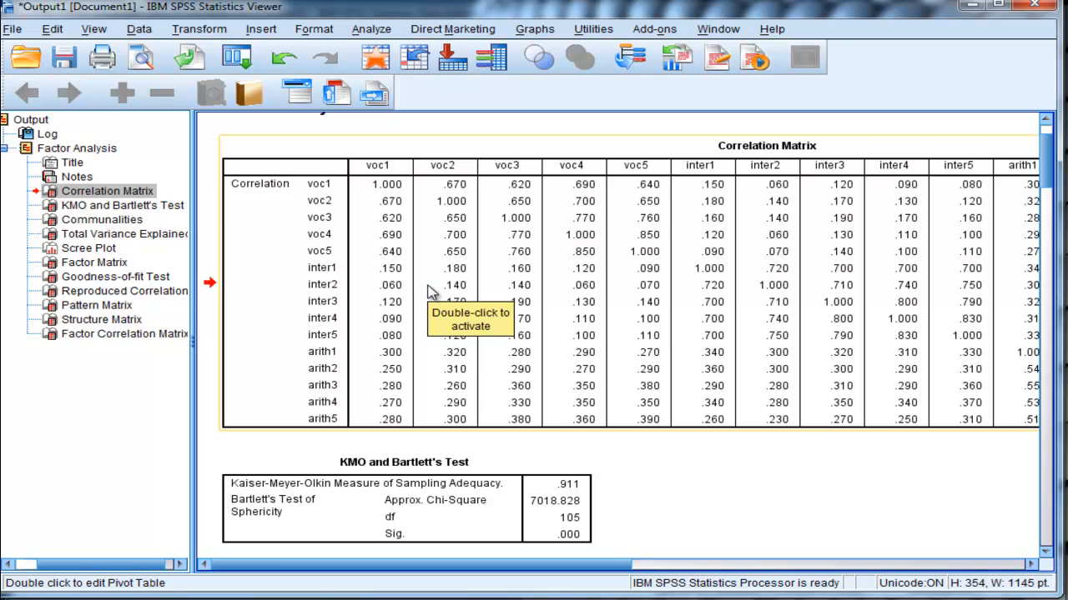
mouse_move(433, 317)
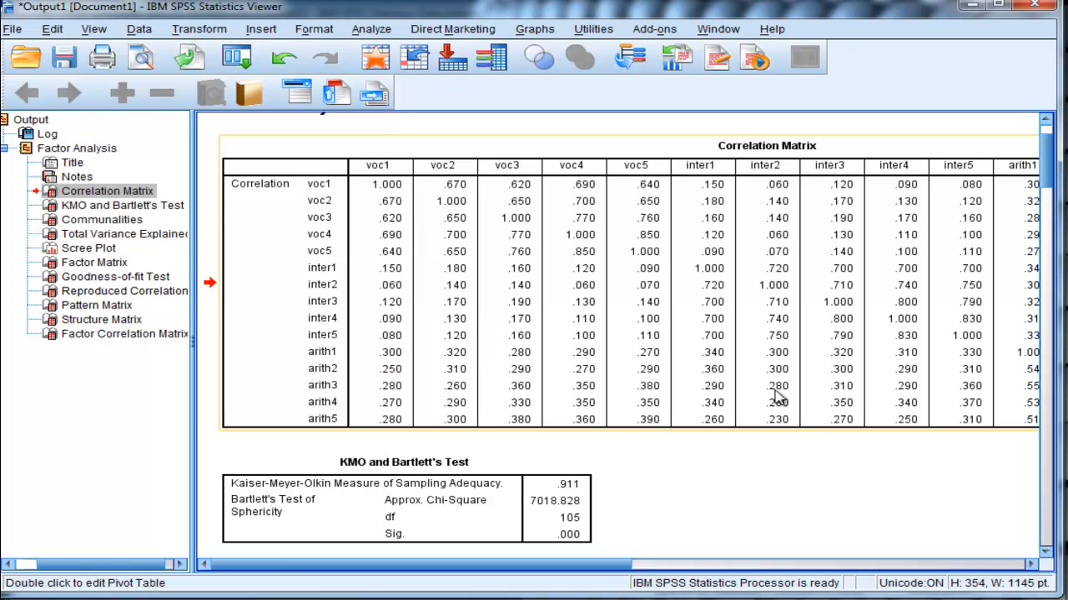
click(570, 534)
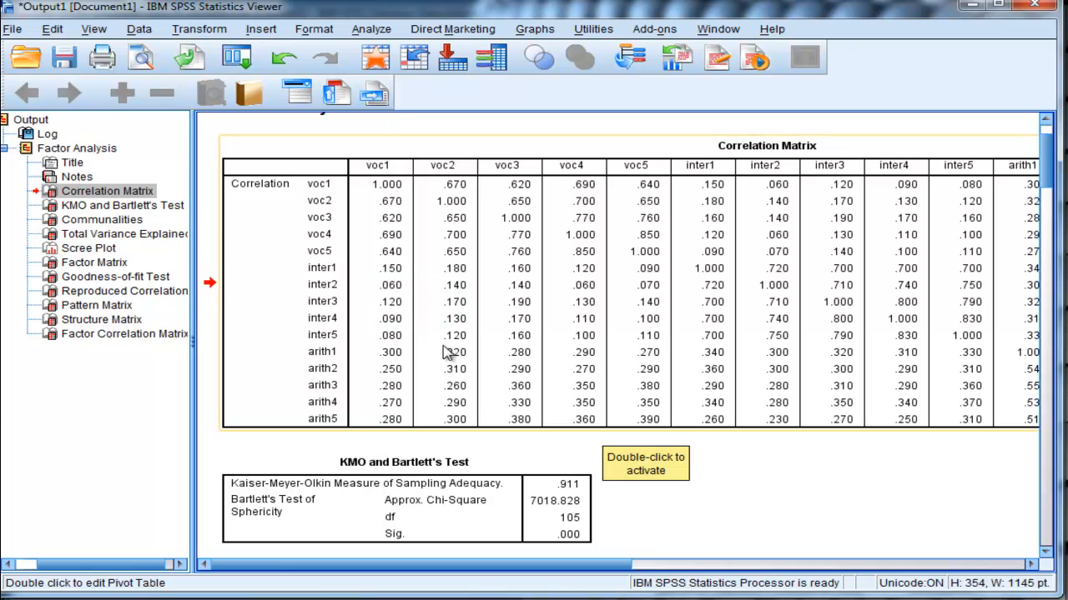
mouse_move(454, 359)
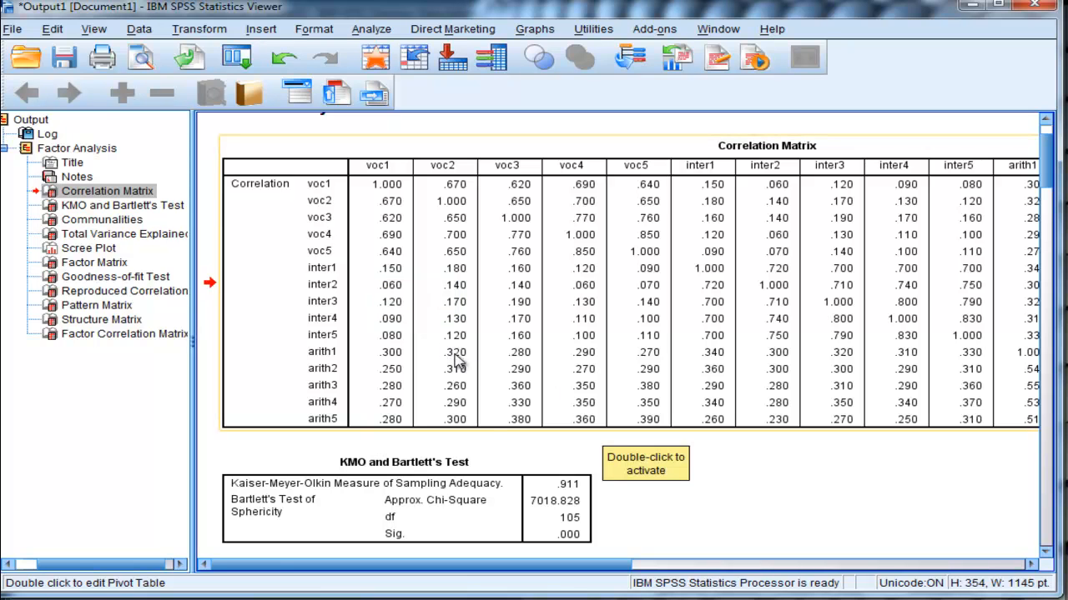
mouse_move(657, 524)
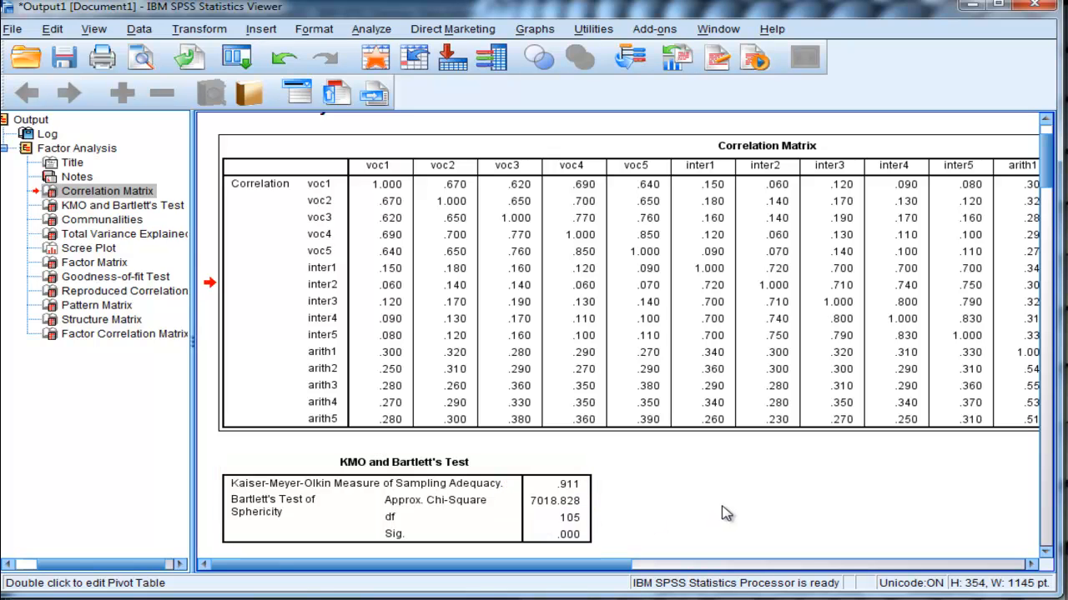
mouse_move(707, 477)
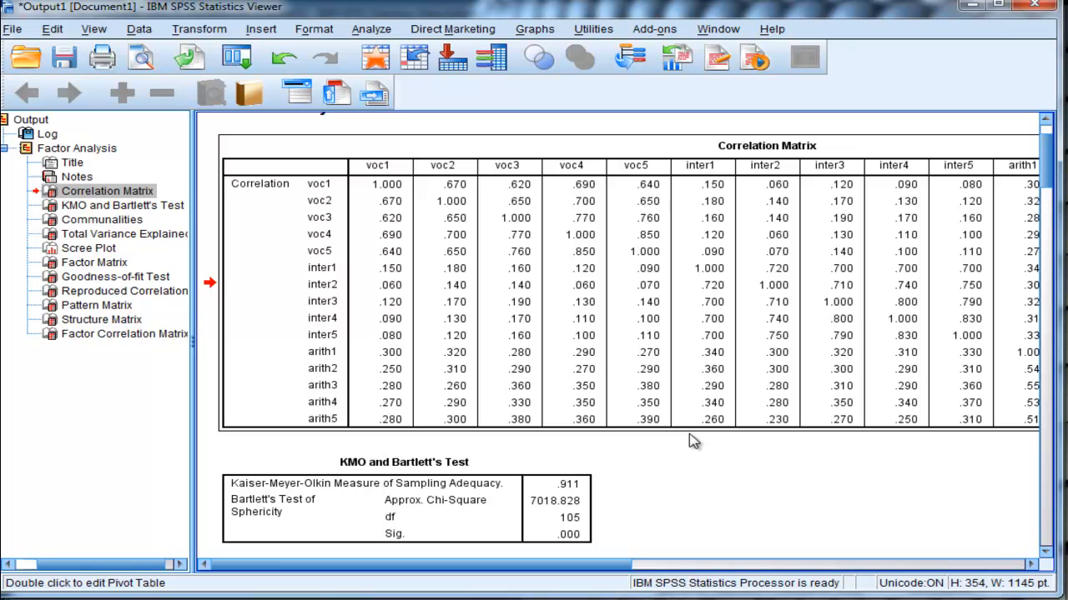
scroll(down, 3)
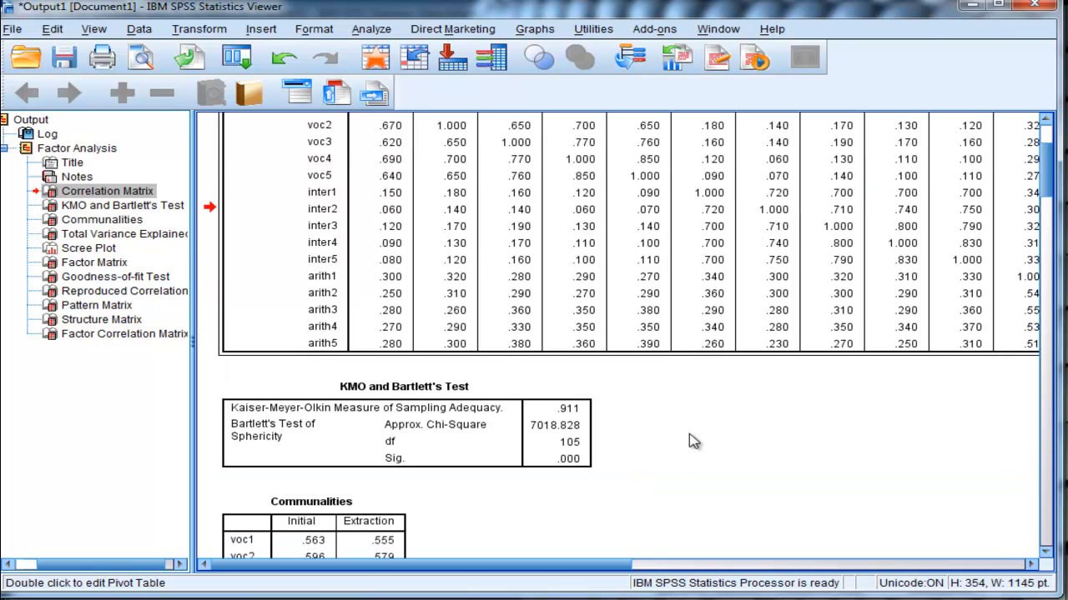
scroll(down, 3)
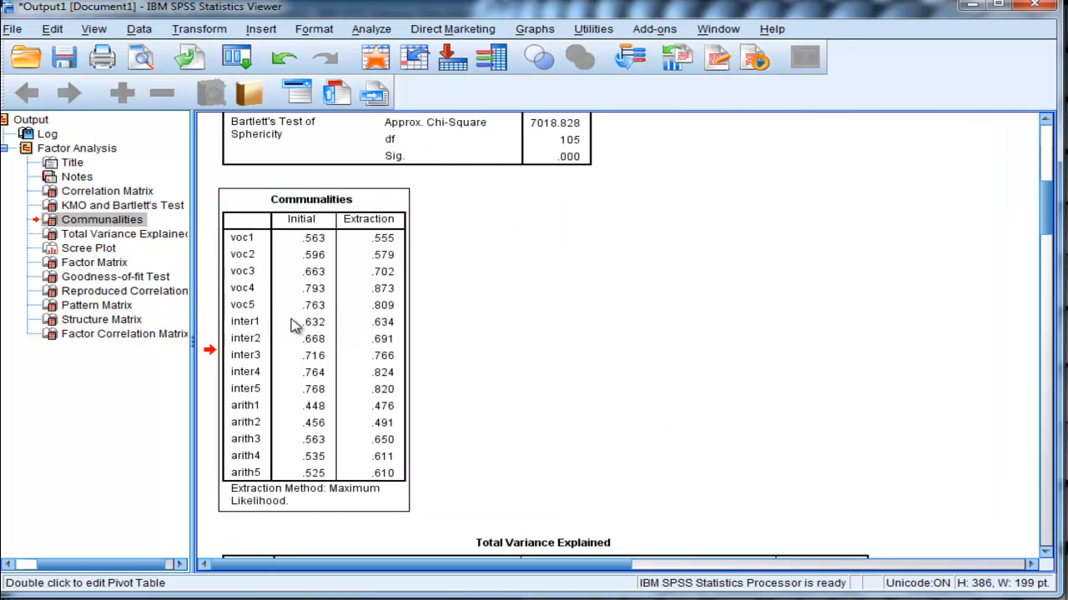
mouse_move(432, 301)
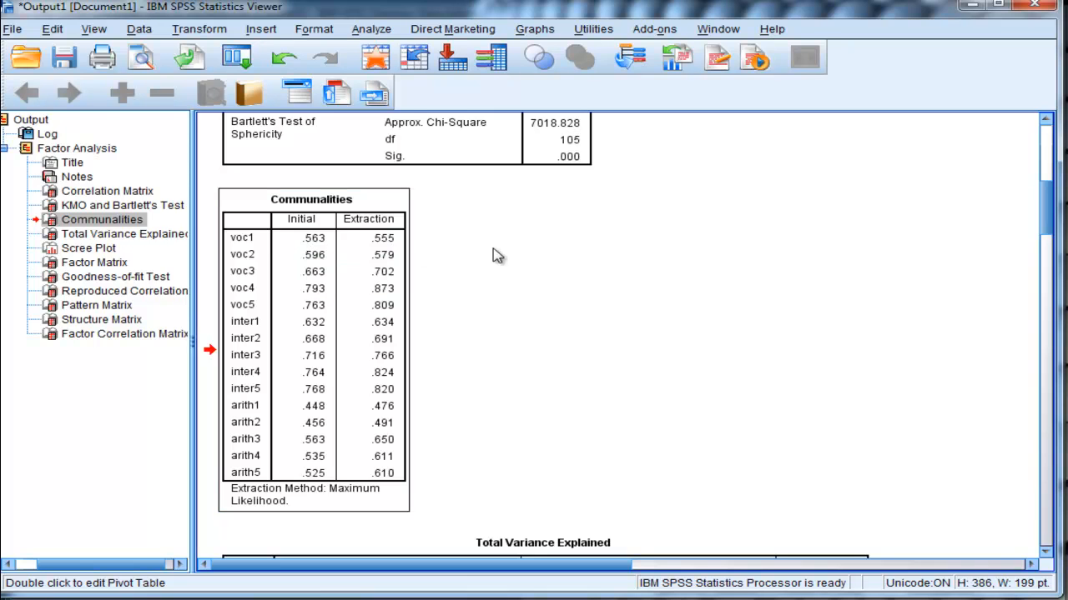
mouse_move(488, 263)
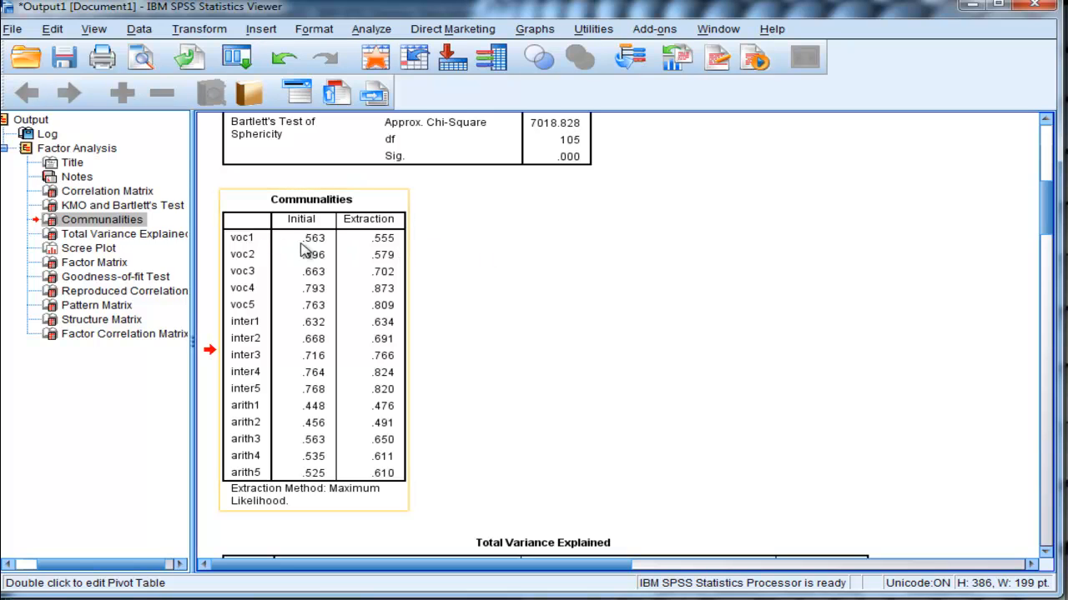
mouse_move(667, 257)
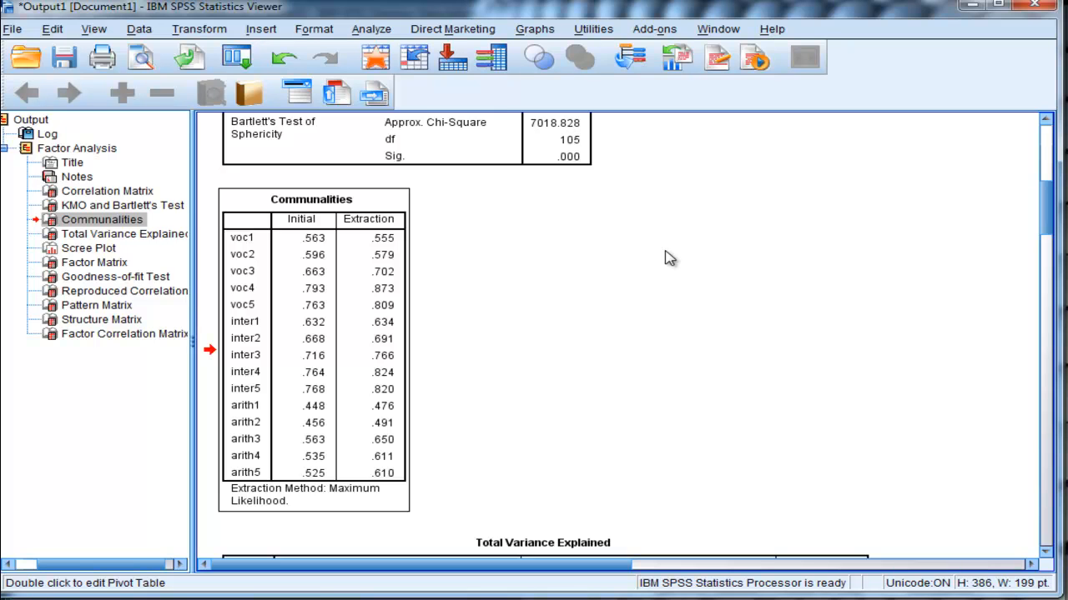
Scroll from Communalities down to the Total Variance Explained table.
scroll(down, 3)
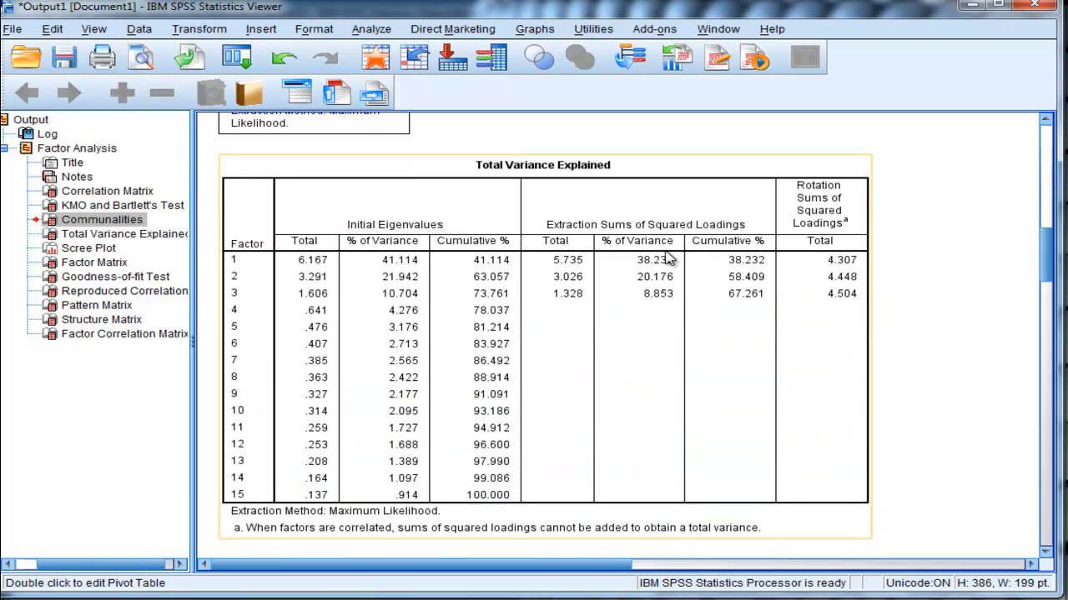
Select the Total Variance Explained table showing 67.261% cumulative variance.
click(119, 233)
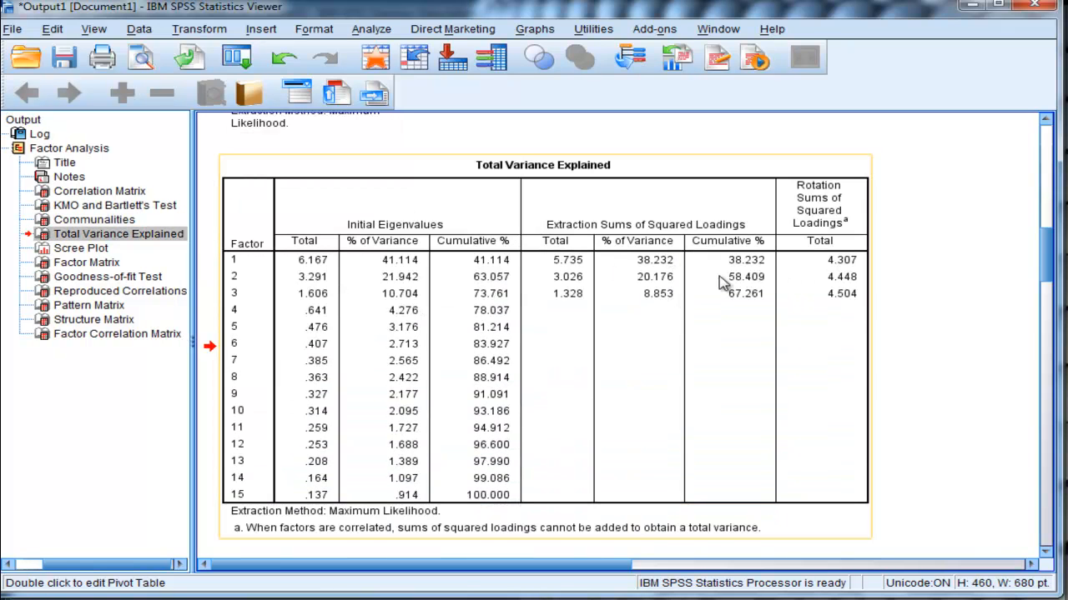
mouse_move(604, 294)
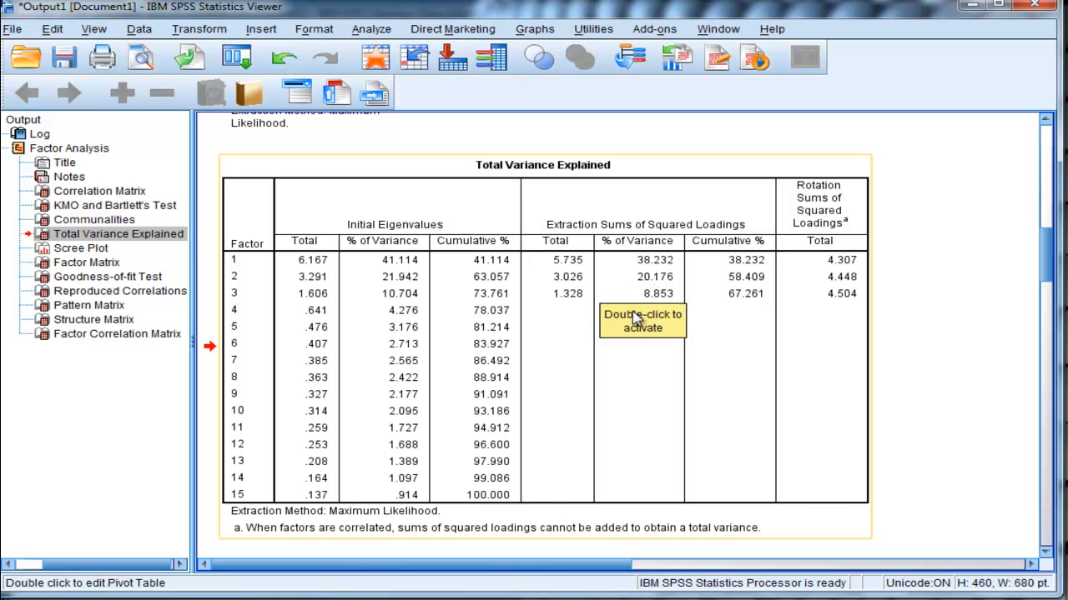
mouse_move(991, 273)
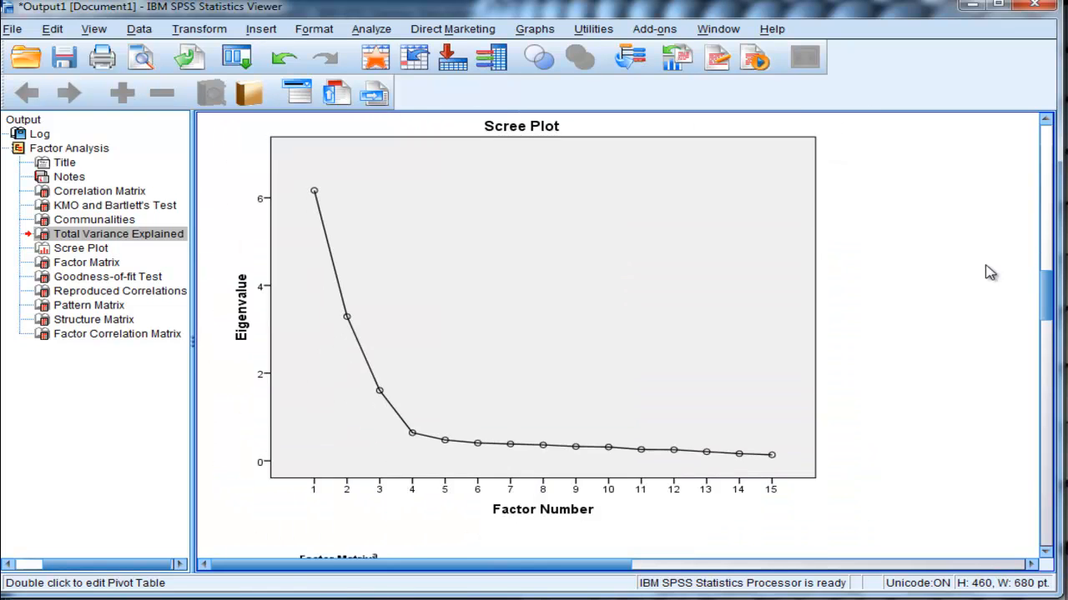
Scroll past the Scree Plot and Factor Matrix to the Goodness-of-fit Test.
scroll(down, 3)
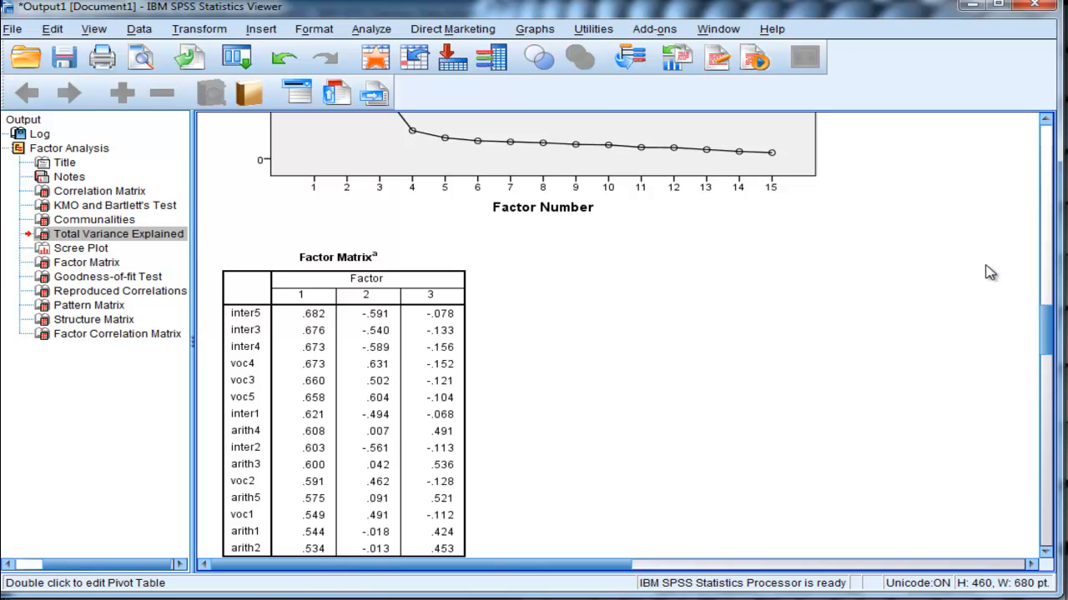
scroll(down, 3)
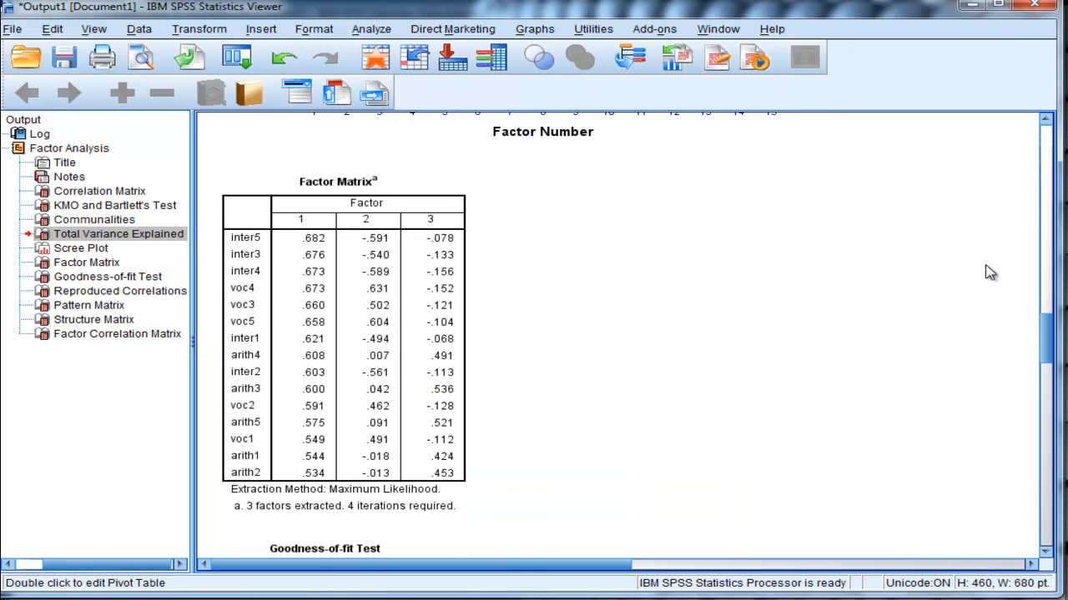
mouse_move(580, 273)
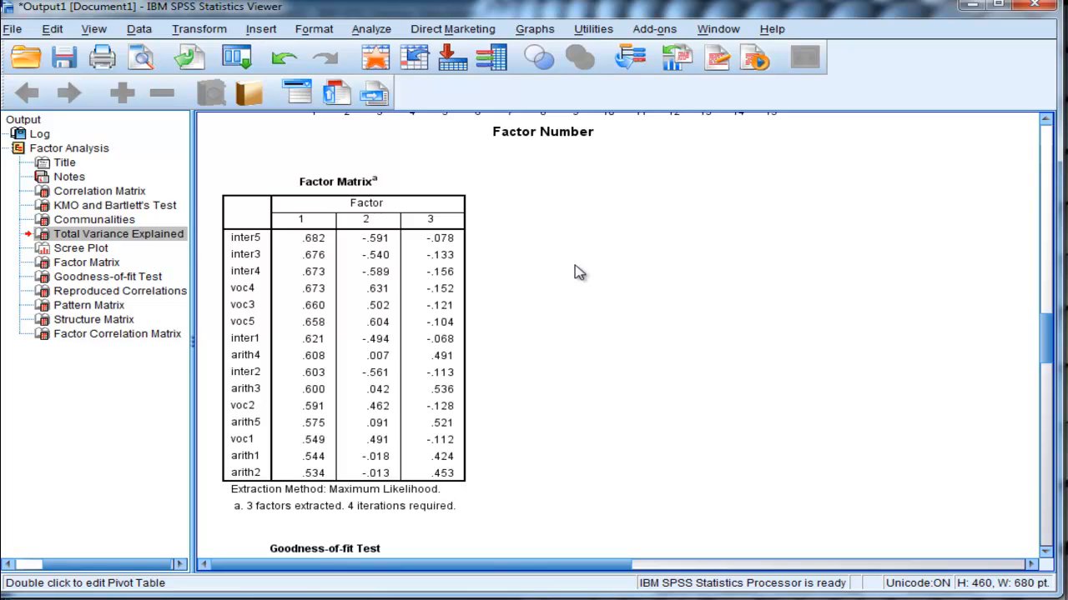
scroll(down, 3)
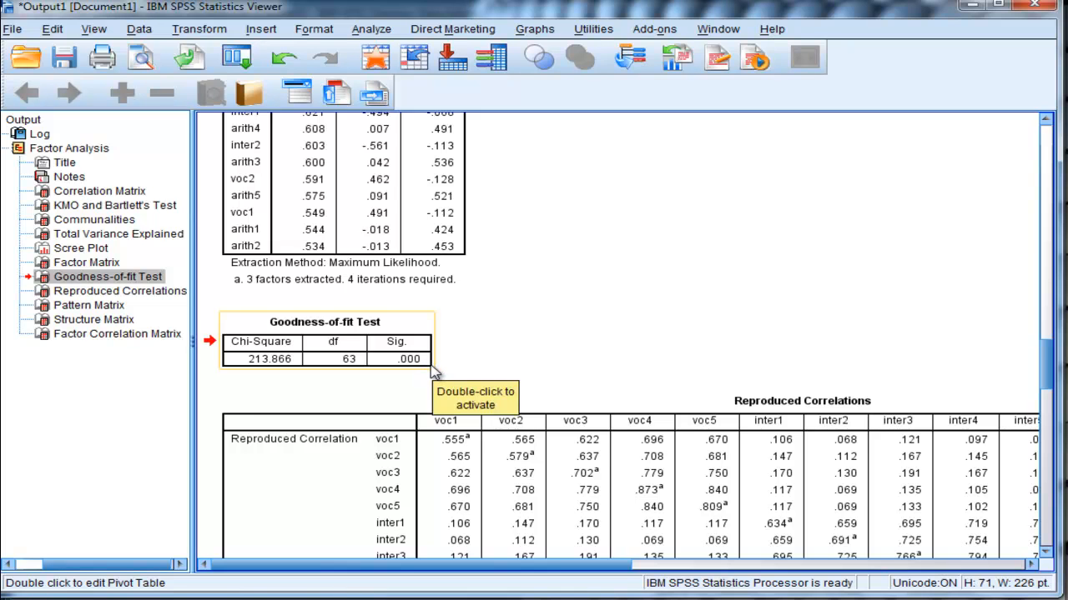
mouse_move(584, 334)
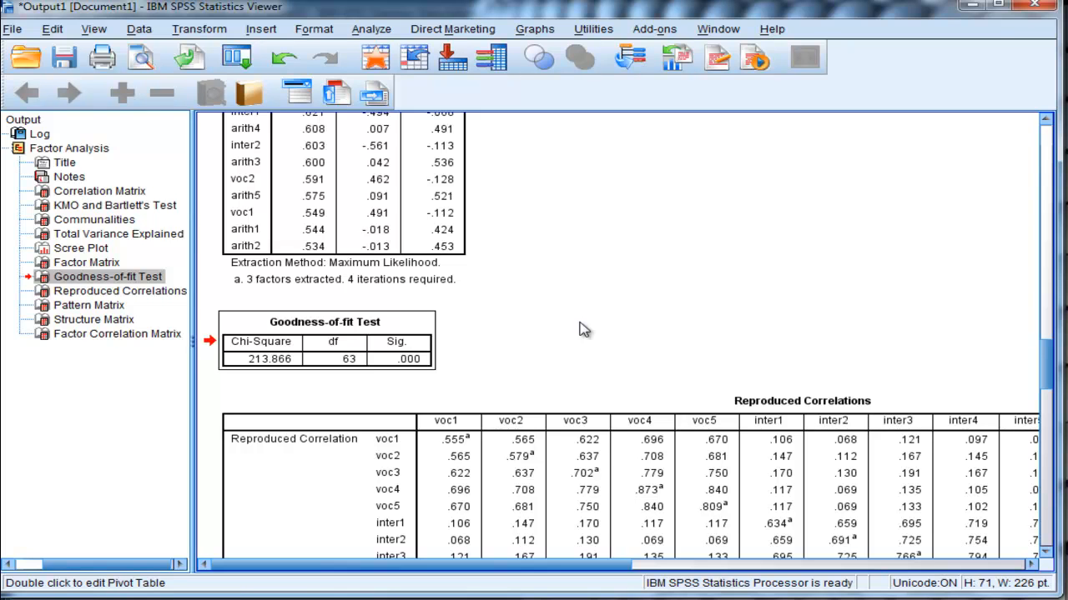
Scroll below the Goodness-of-fit Test to the Reproduced Correlations table.
scroll(down, 3)
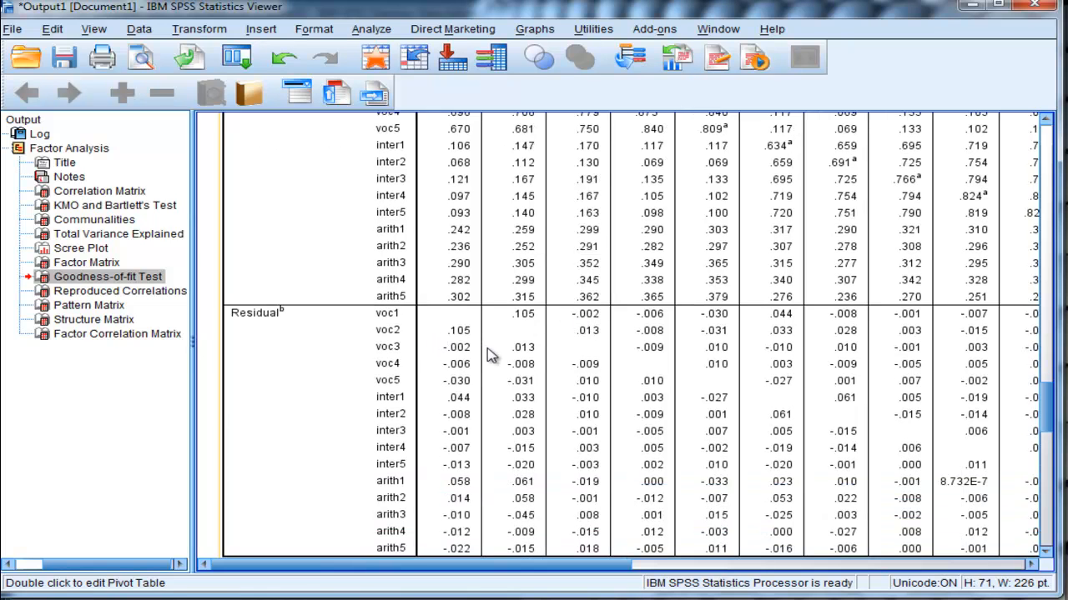
Scroll to the Residual section and open the Reproduced Correlations table for editing.
scroll(down, 3)
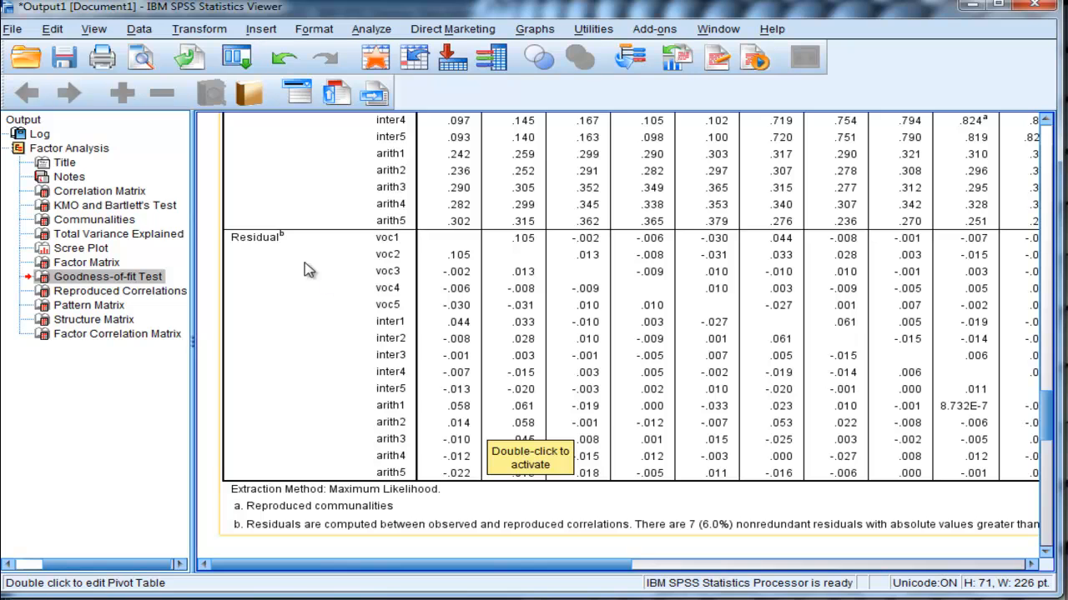
mouse_move(867, 413)
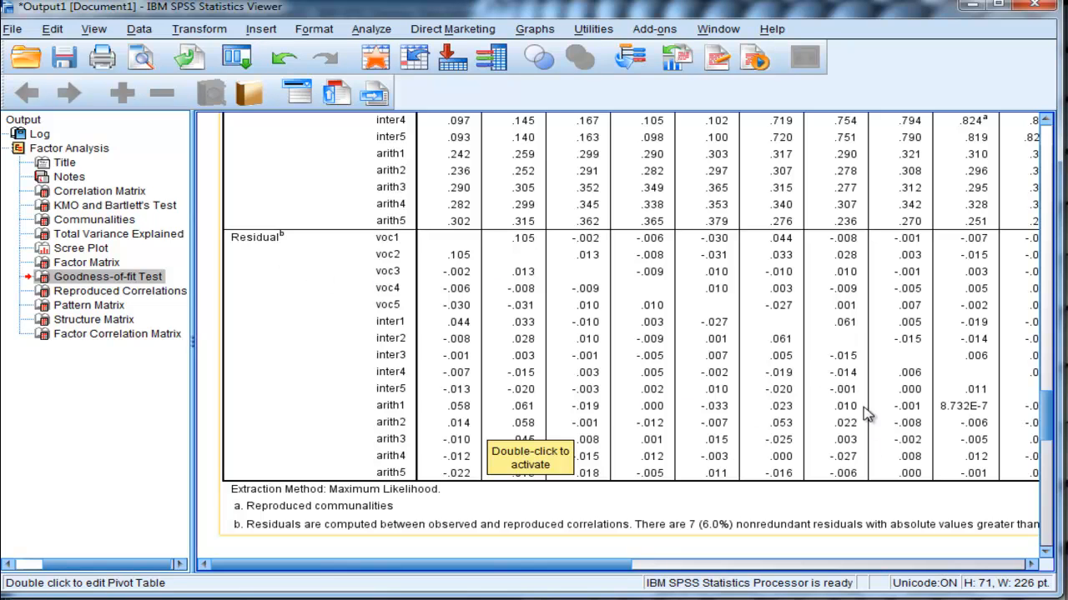
mouse_move(711, 406)
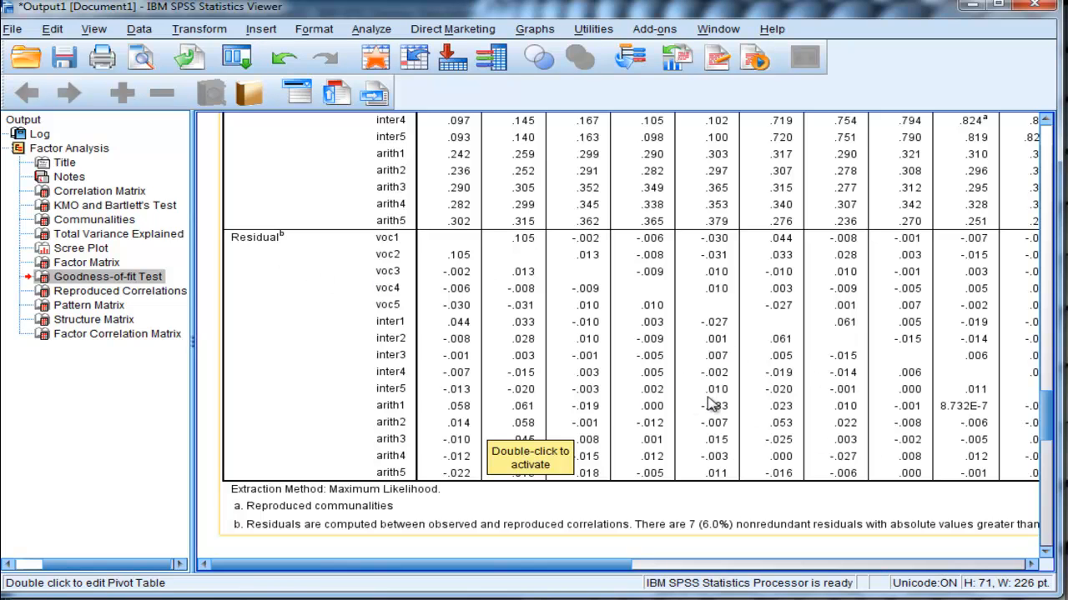
mouse_move(463, 267)
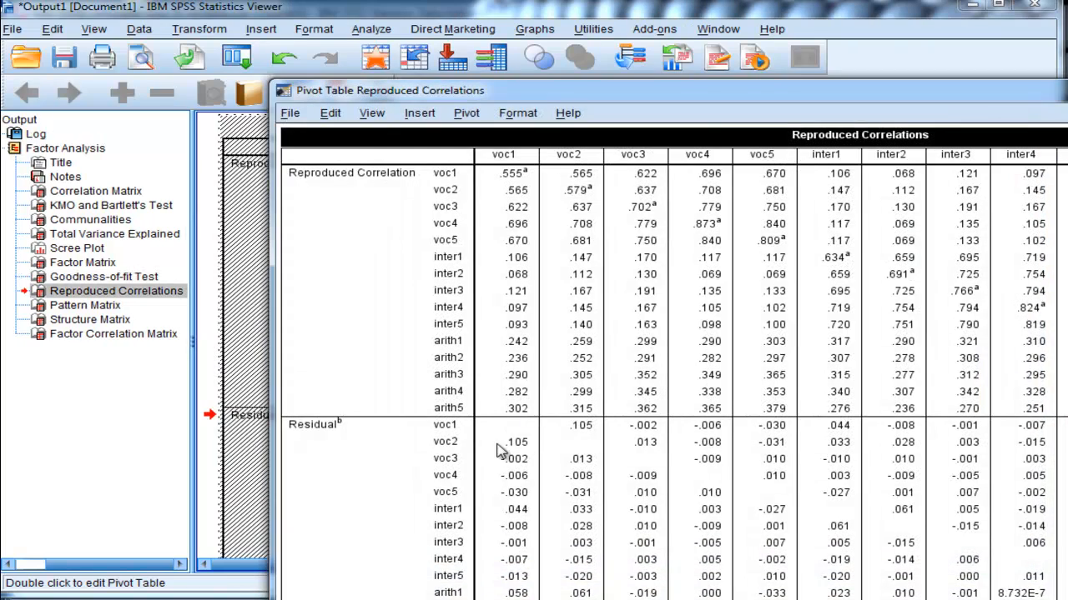
click(507, 440)
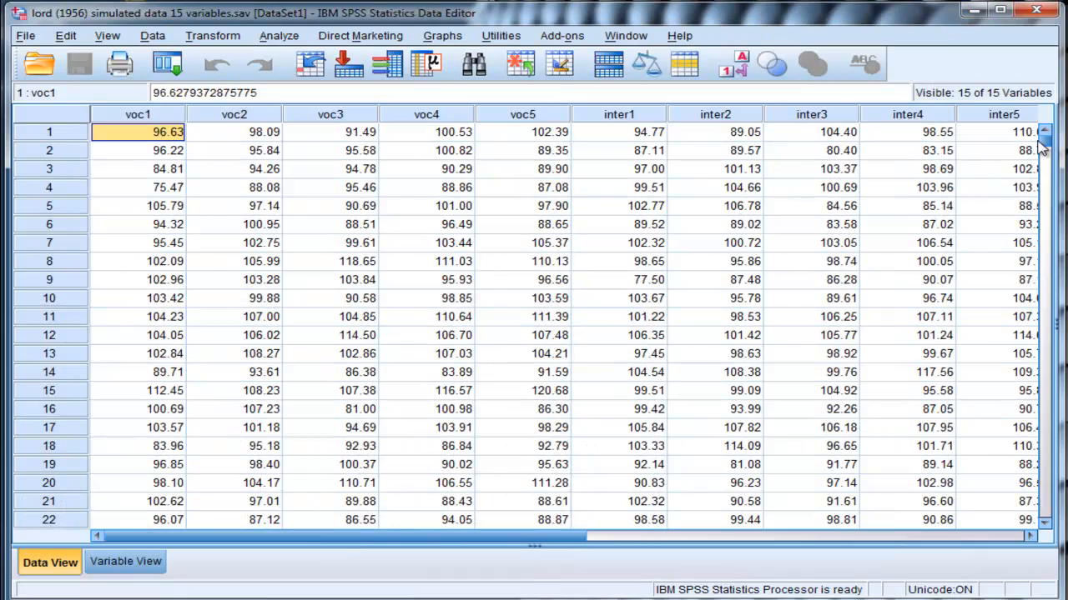
Scroll through the 15-variable dataset's cases in the Data Editor.
scroll(down, 3)
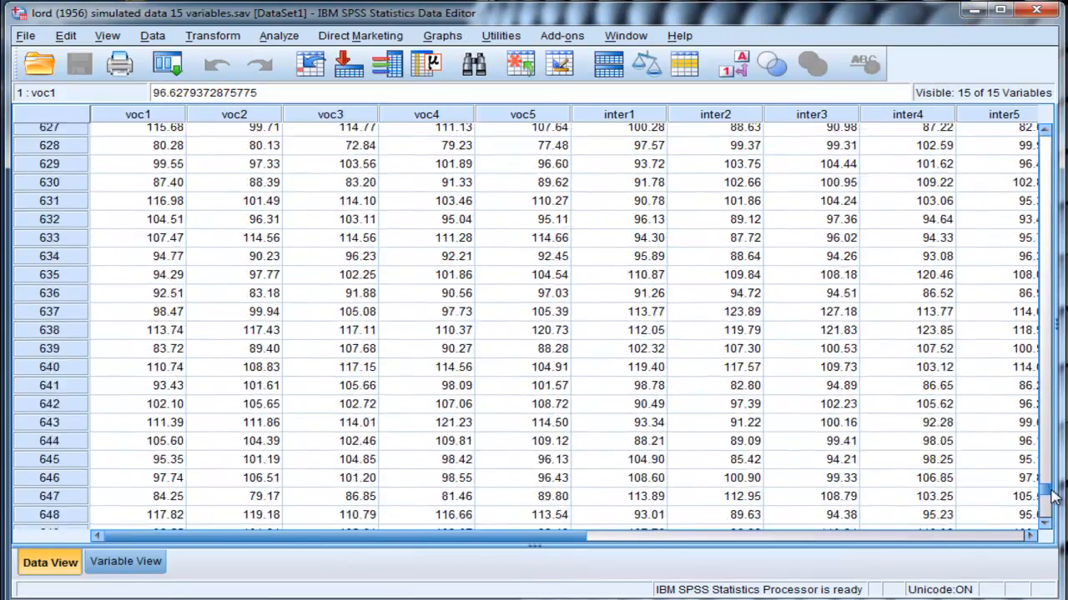
scroll(up, 3)
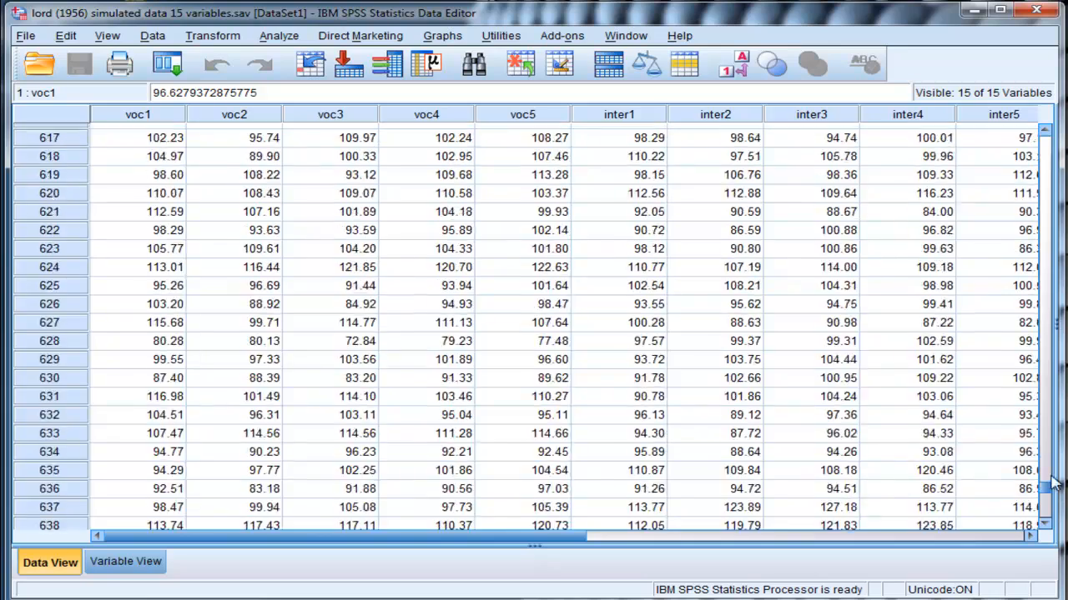
scroll(up, 3)
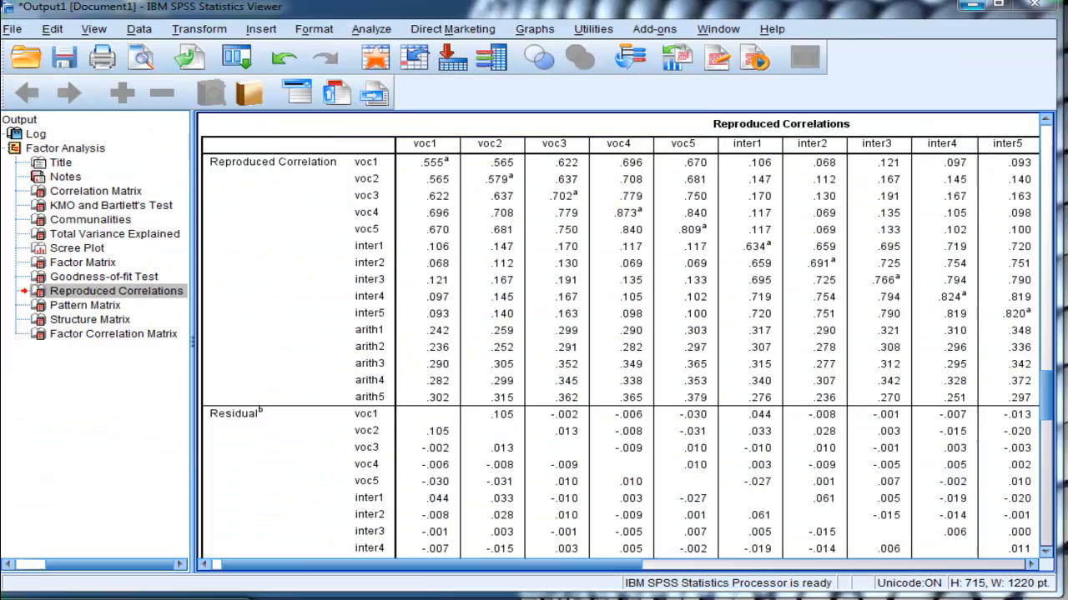
Scroll up to the Goodness-of-fit Test (chi-square 213.866, df 63) above Reproduced Correlations.
scroll(up, 3)
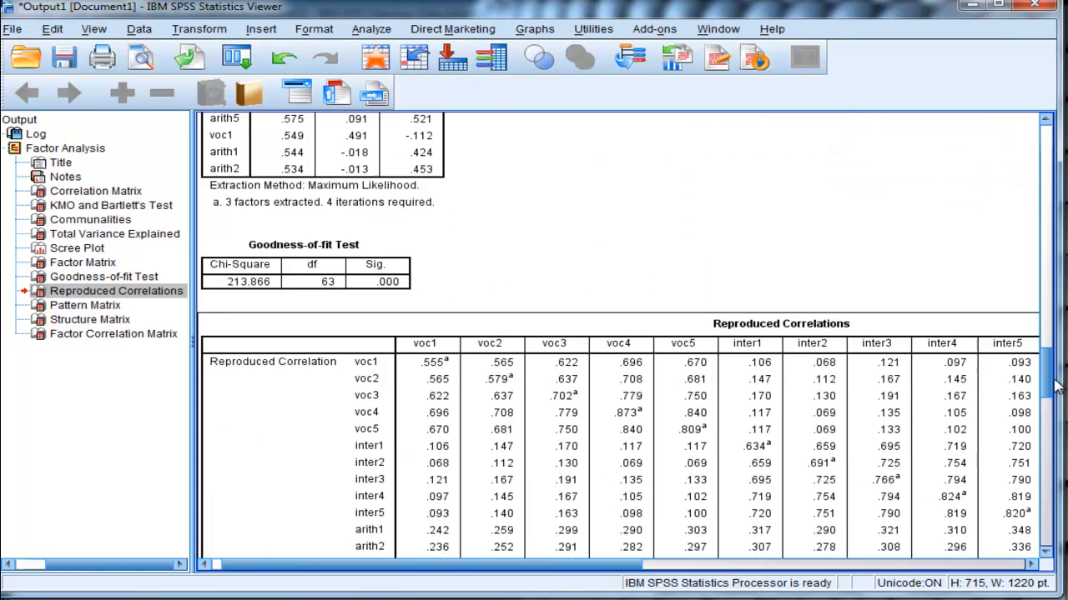
scroll(up, 3)
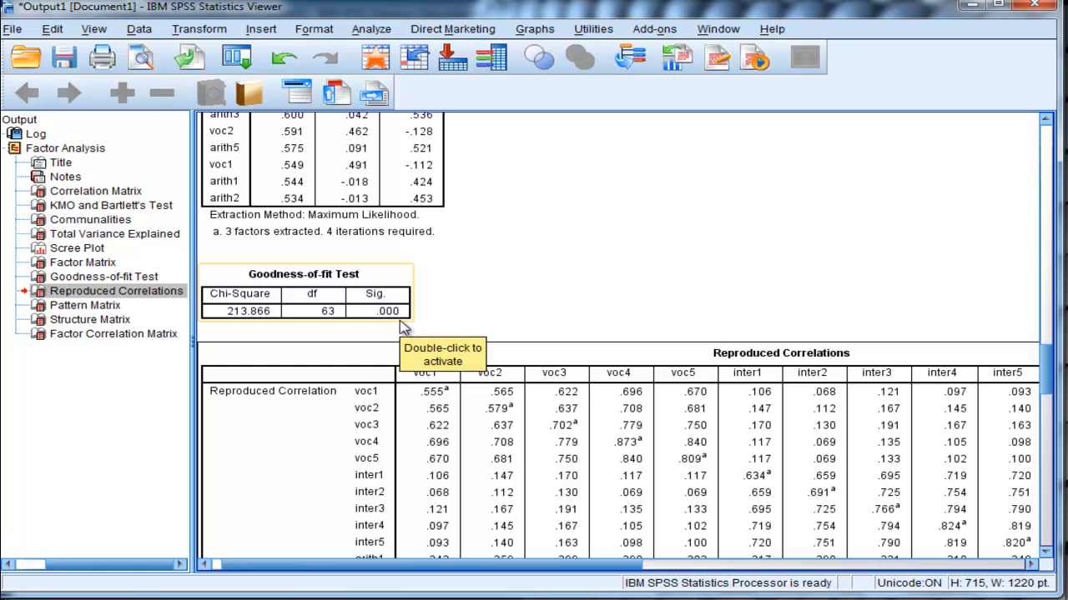
mouse_move(404, 327)
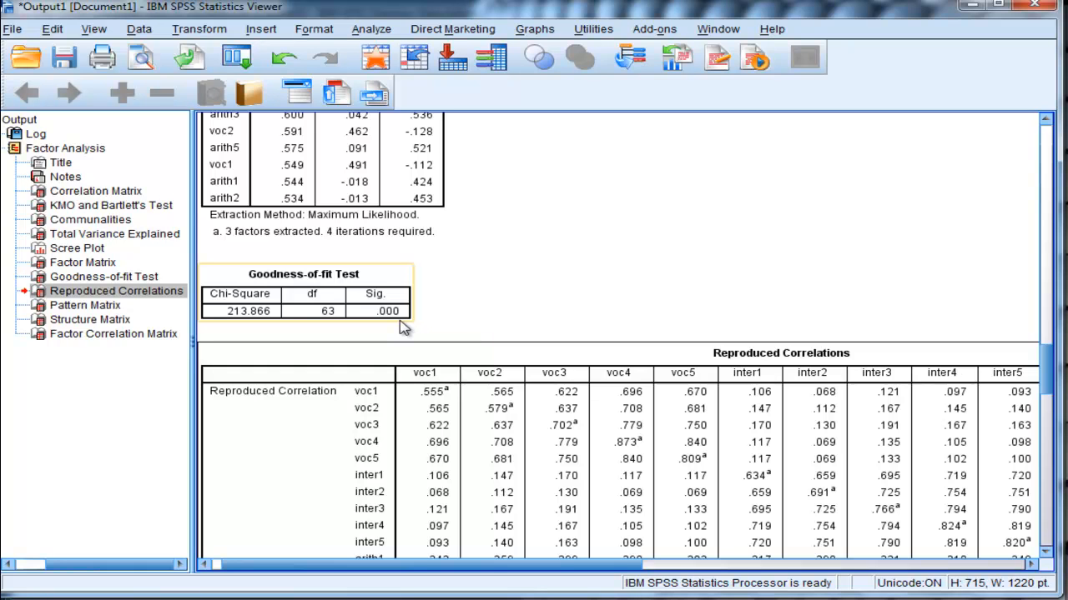